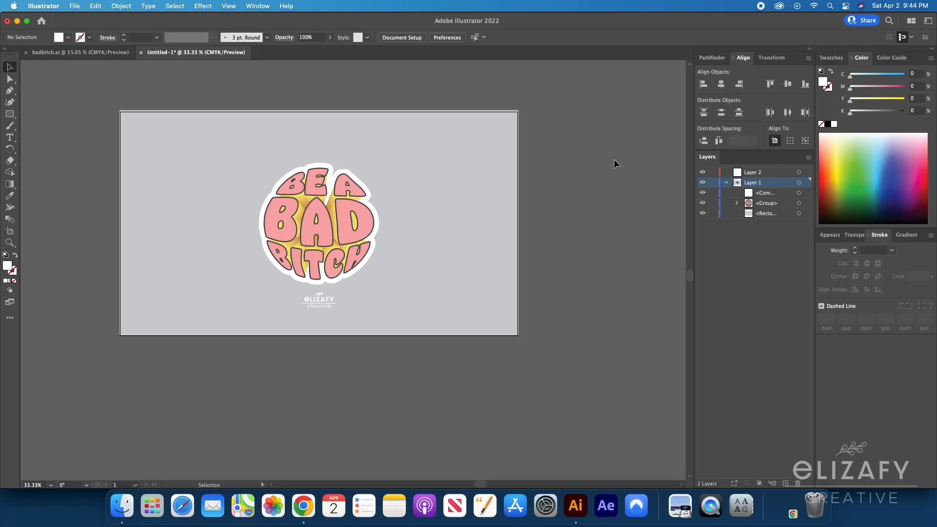
mouse_move(269, 150)
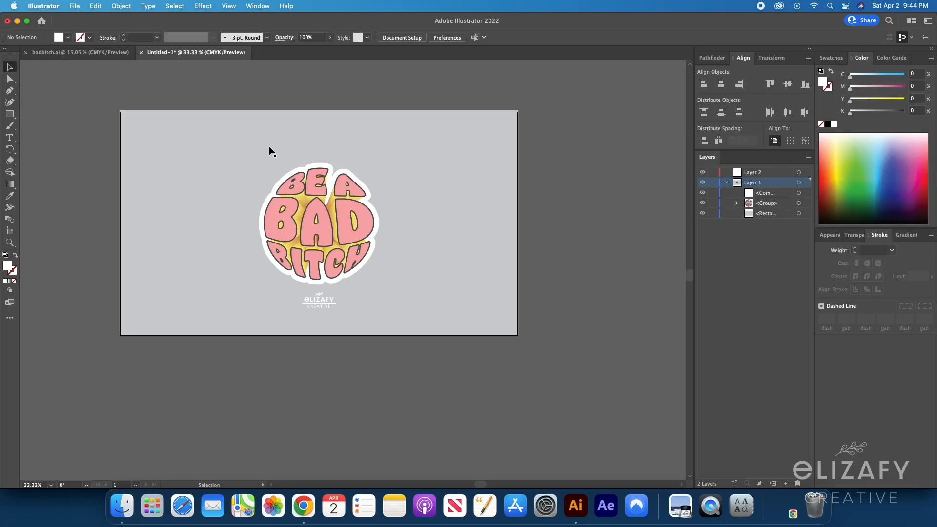
mouse_move(366, 307)
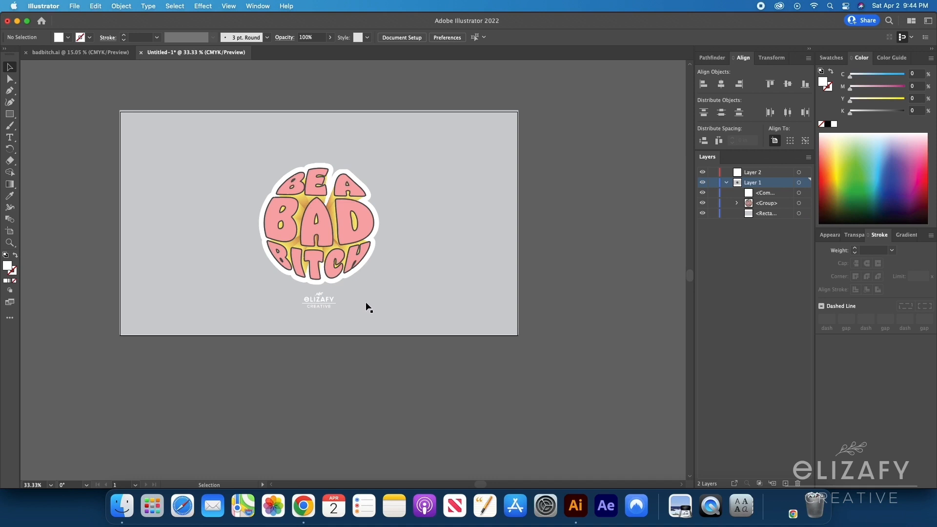
mouse_move(284, 184)
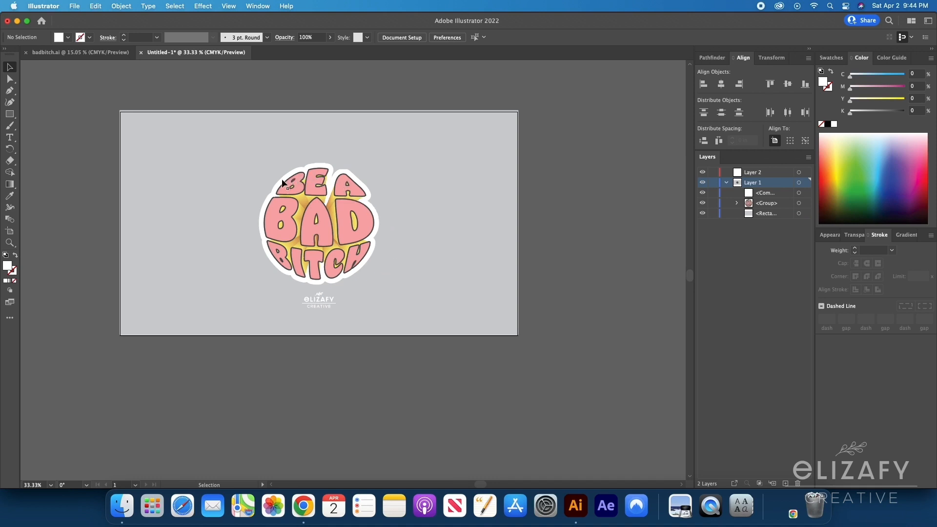
mouse_move(304, 258)
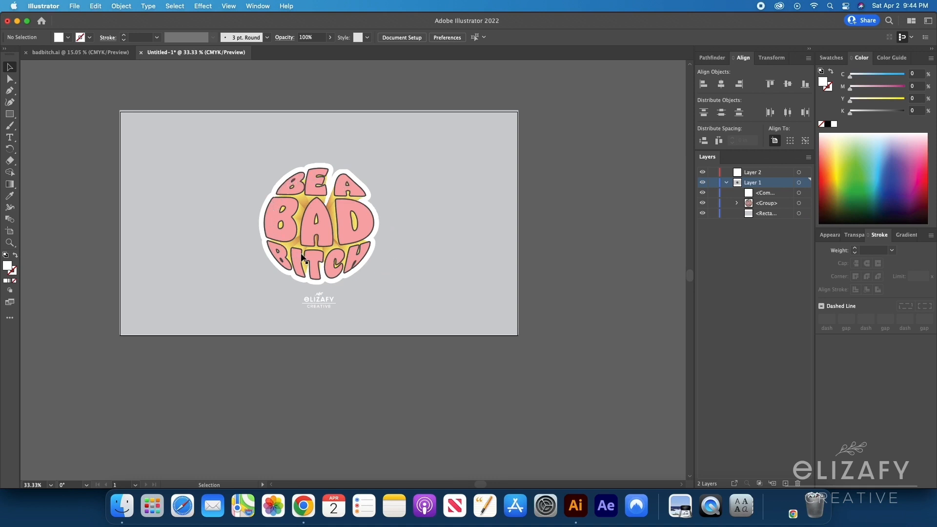
mouse_move(368, 236)
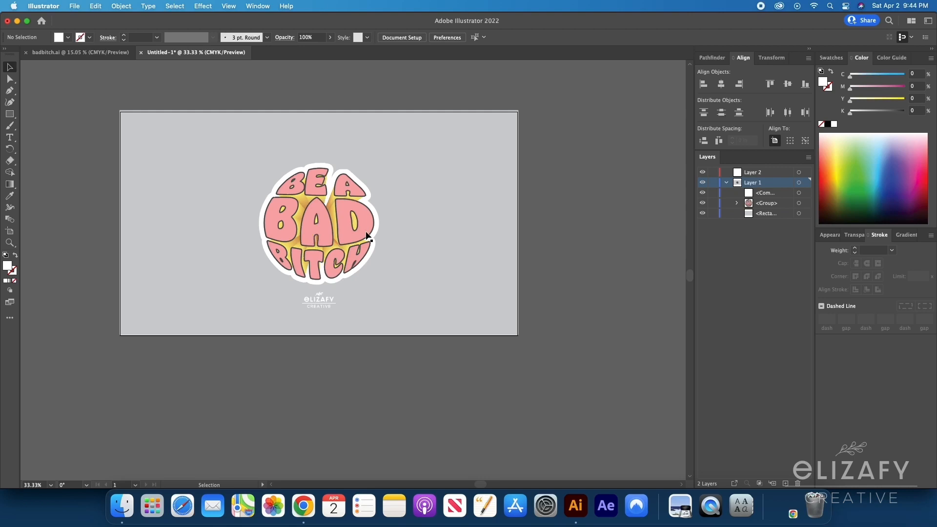
mouse_move(356, 199)
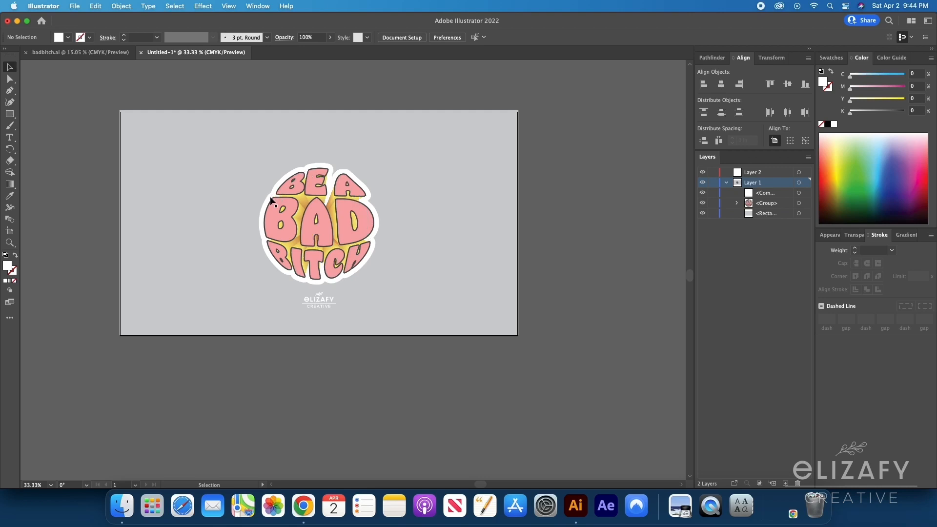
mouse_move(268, 220)
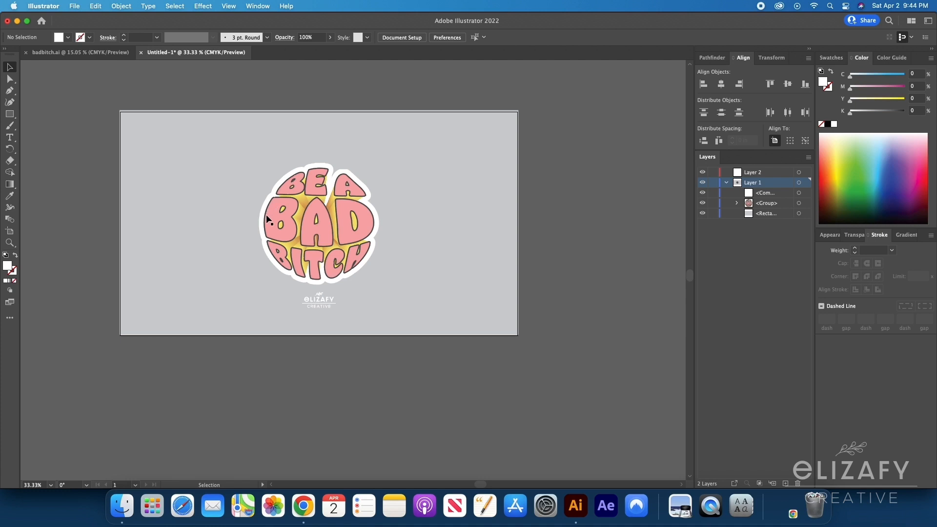
mouse_move(269, 231)
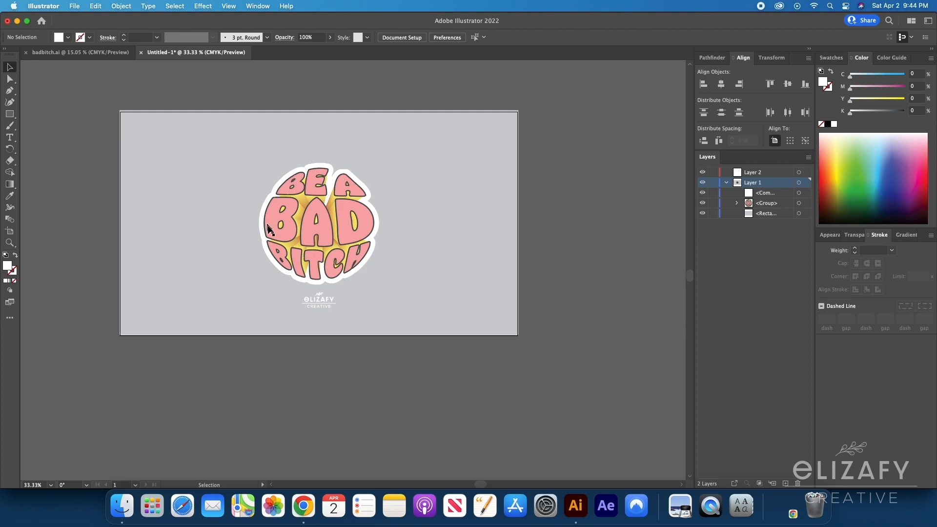
mouse_move(361, 245)
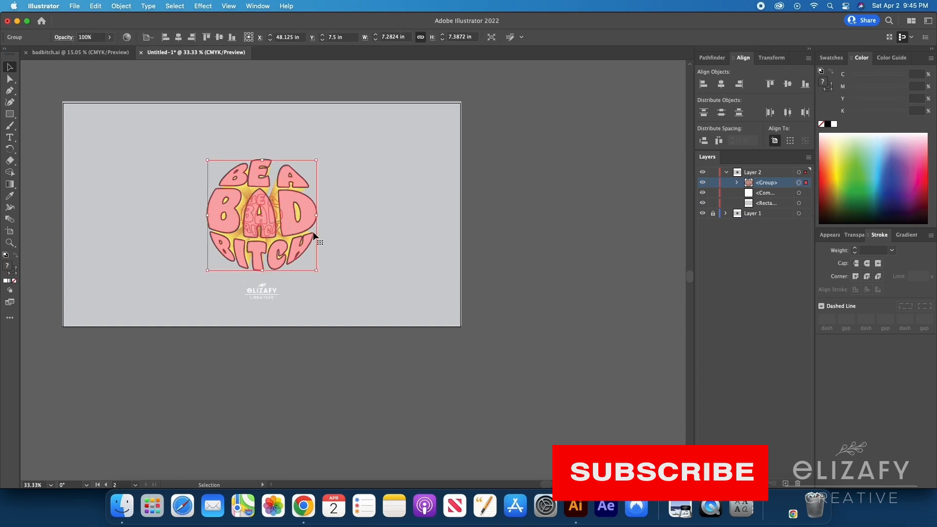
mouse_move(572, 271)
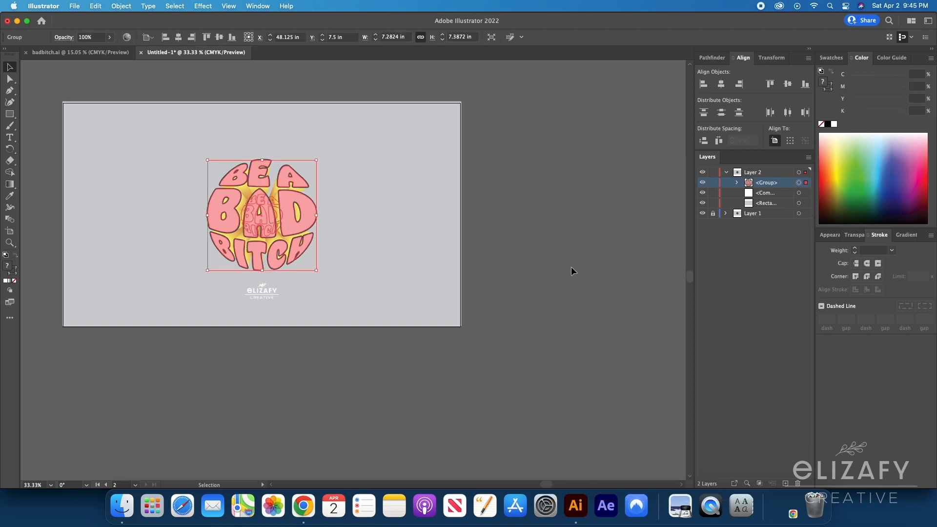
Lock Layer 1 and select the lettering group in Layer 2 for duplication.
left_click(580, 236)
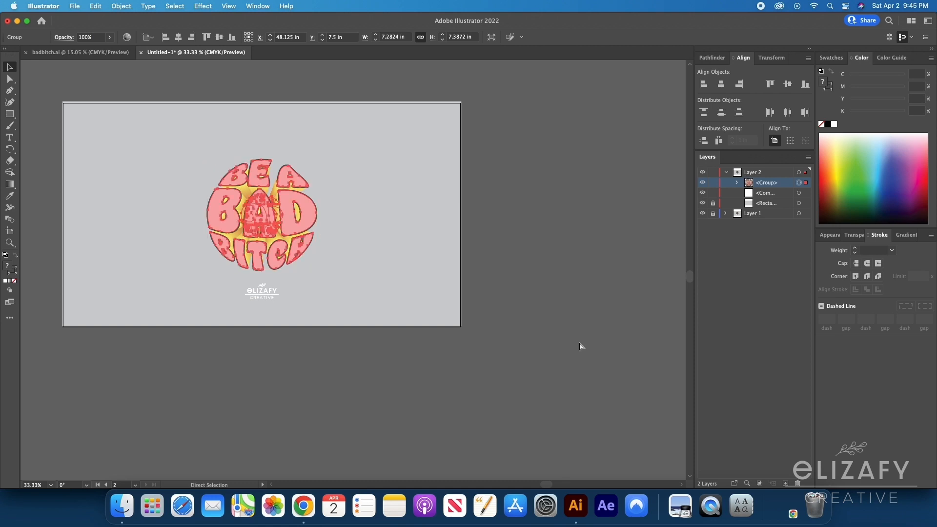
left_click(261, 214)
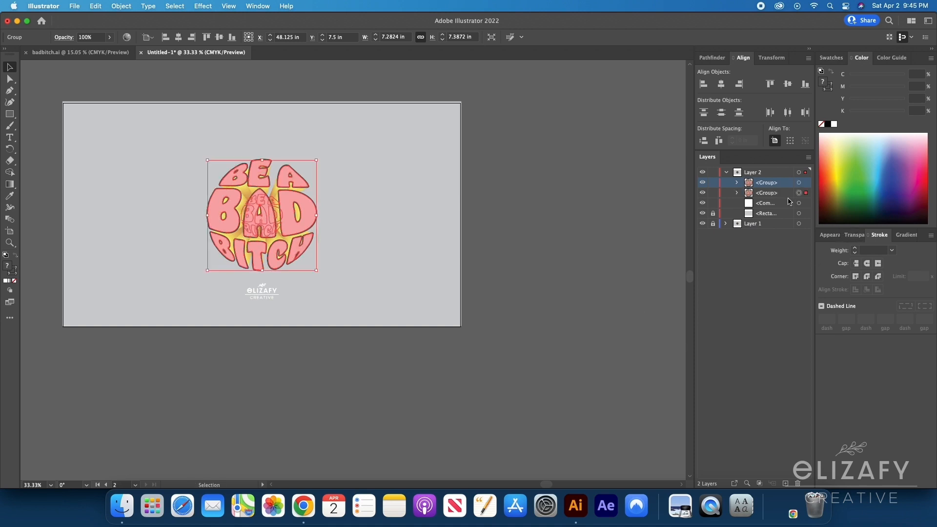
mouse_move(744, 198)
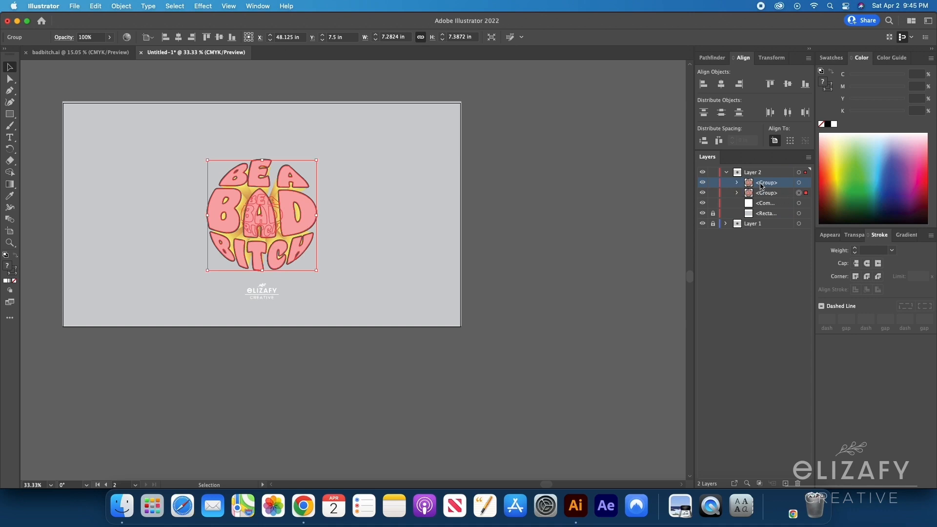
mouse_move(126, 37)
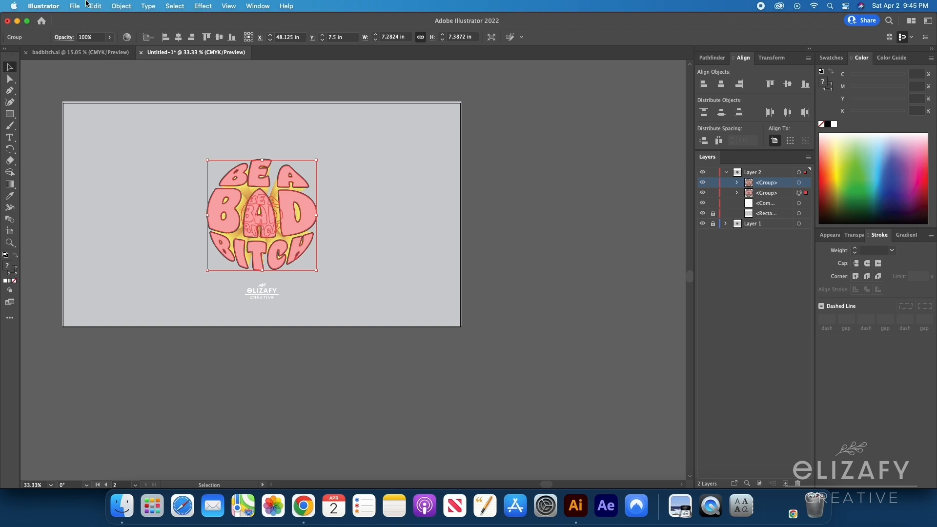
Expand the copy's appearance, then expand its object and fill into a solid red shape.
left_click(121, 6)
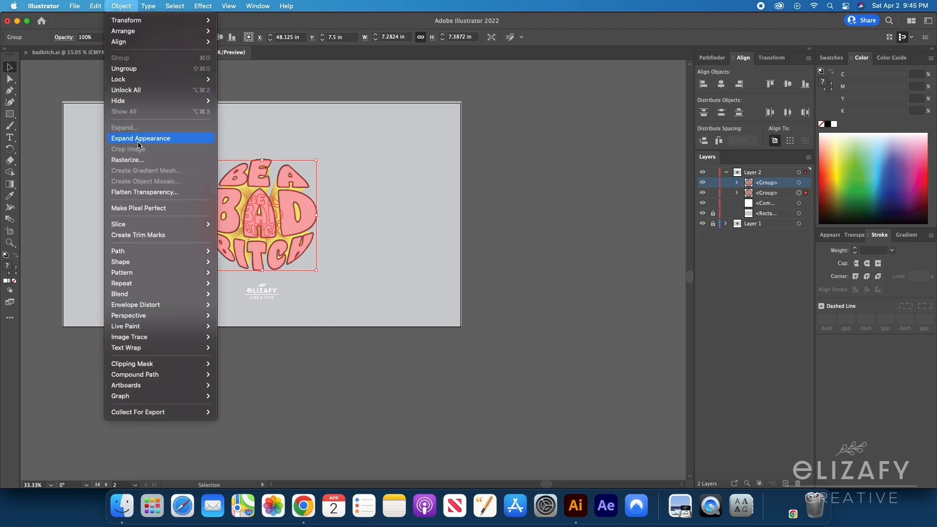
left_click(140, 137)
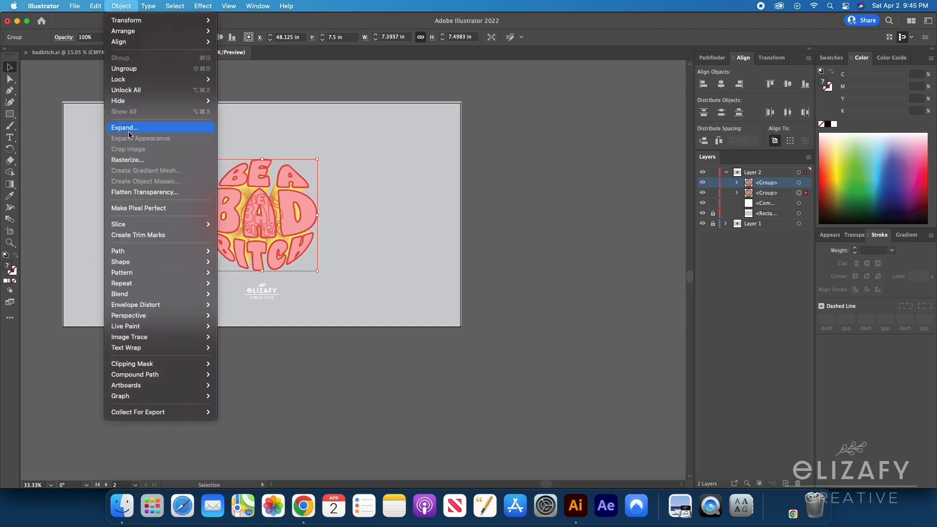
left_click(124, 127)
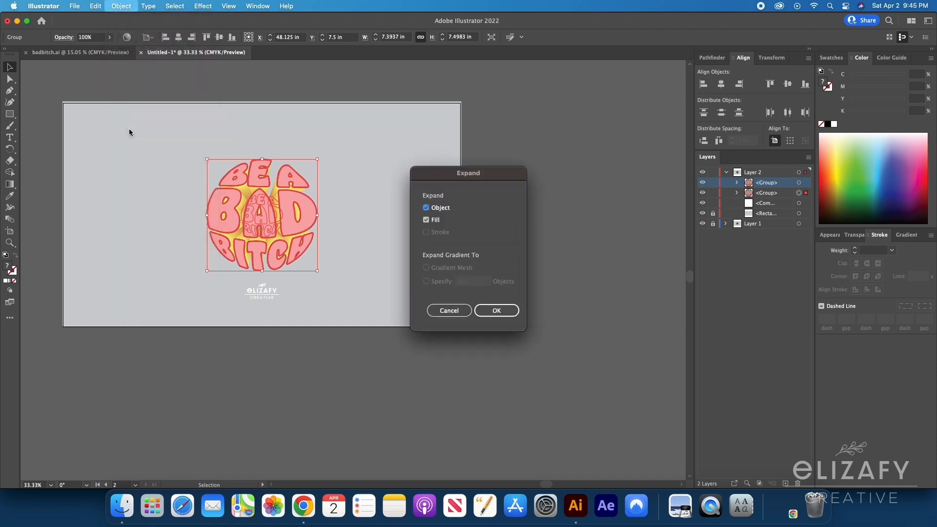
left_click(496, 311)
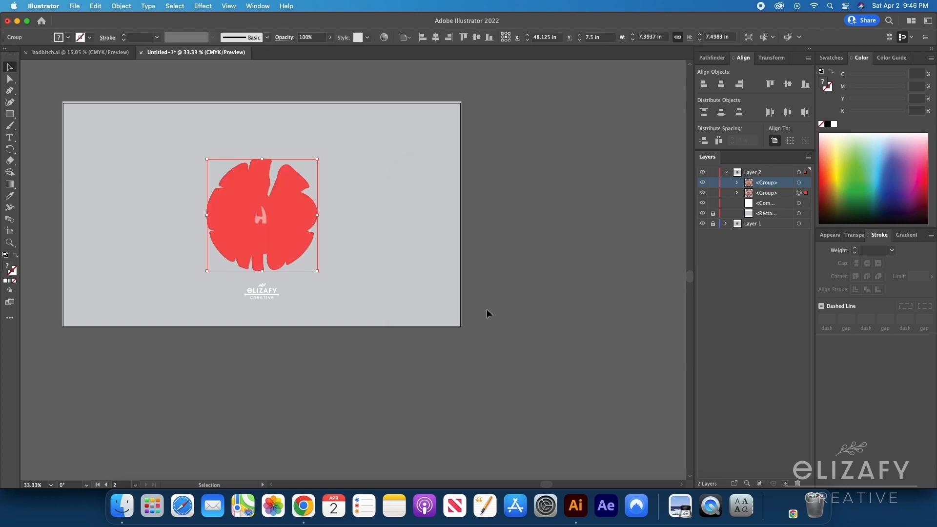
mouse_move(282, 221)
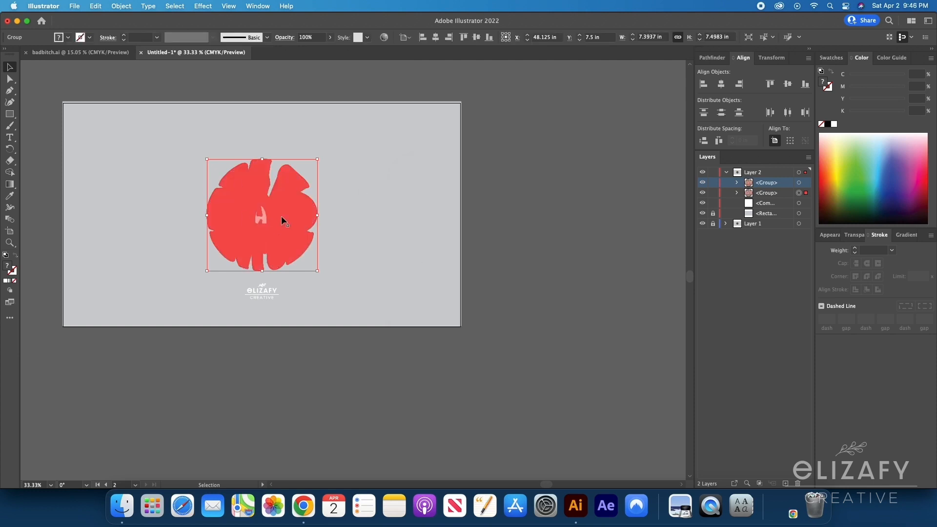
Move the red copy to the right of the original and select it.
left_click_drag(262, 213, 386, 214)
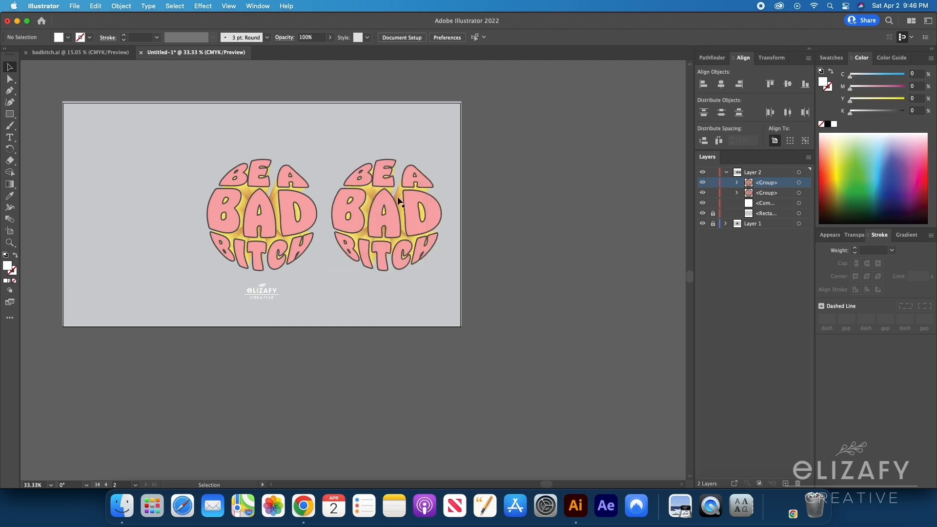
left_click(387, 214)
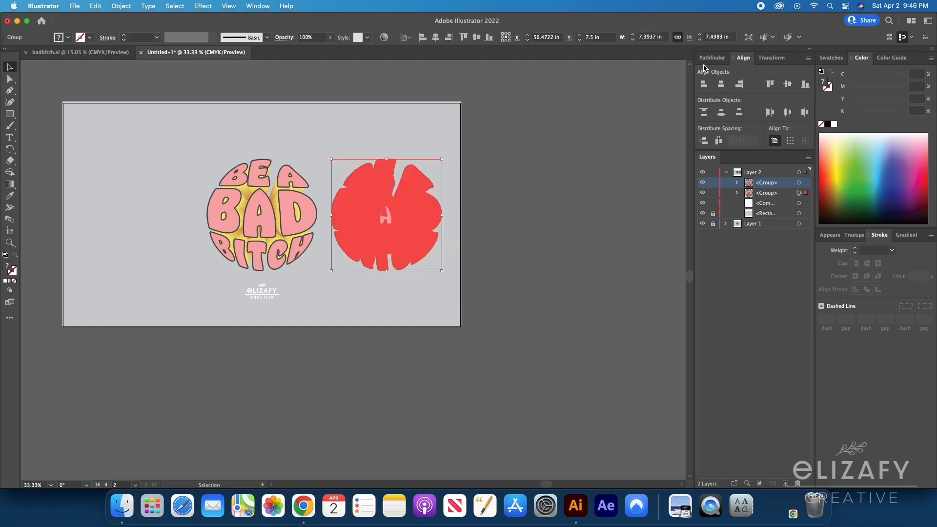
Bring up the Pathfinder panel for the selected red silhouette.
left_click(711, 57)
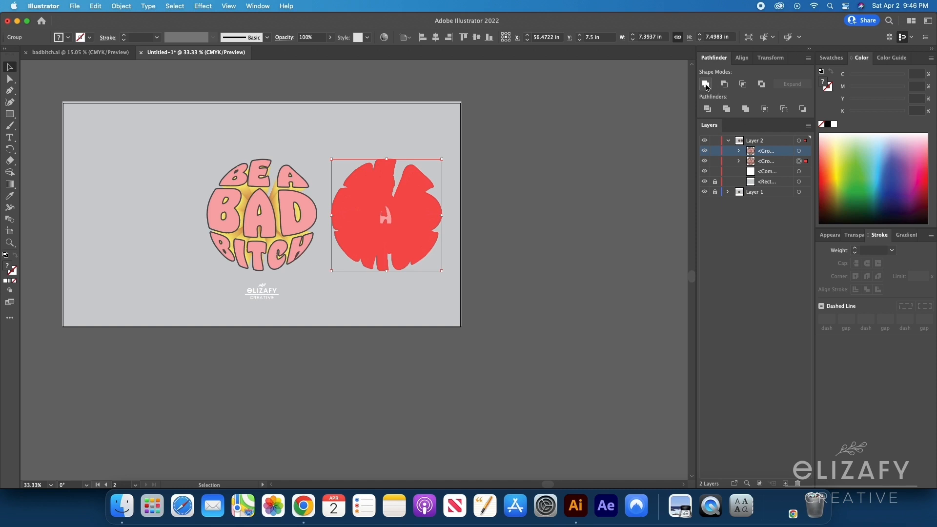
mouse_move(536, 233)
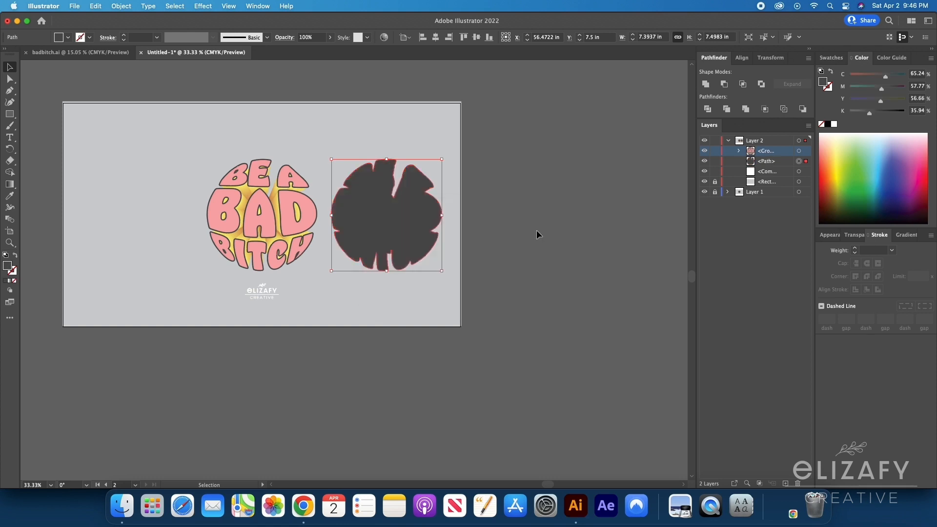
mouse_move(426, 219)
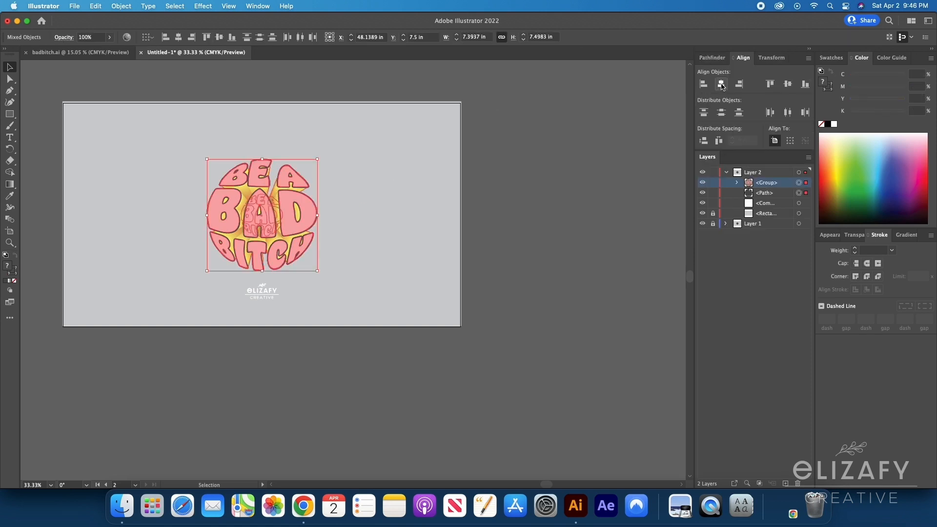
Offset the gray silhouette path by 0.25 in with Miter joins.
left_click(383, 388)
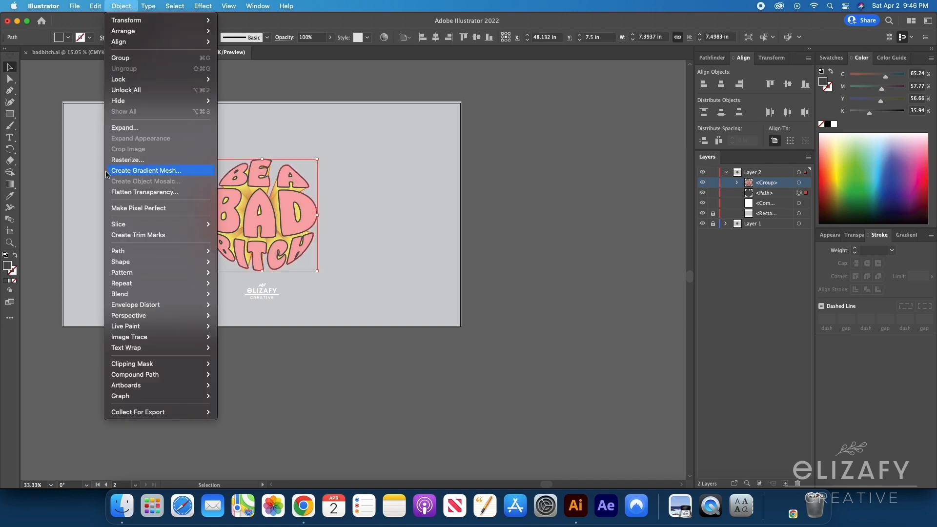
mouse_move(119, 251)
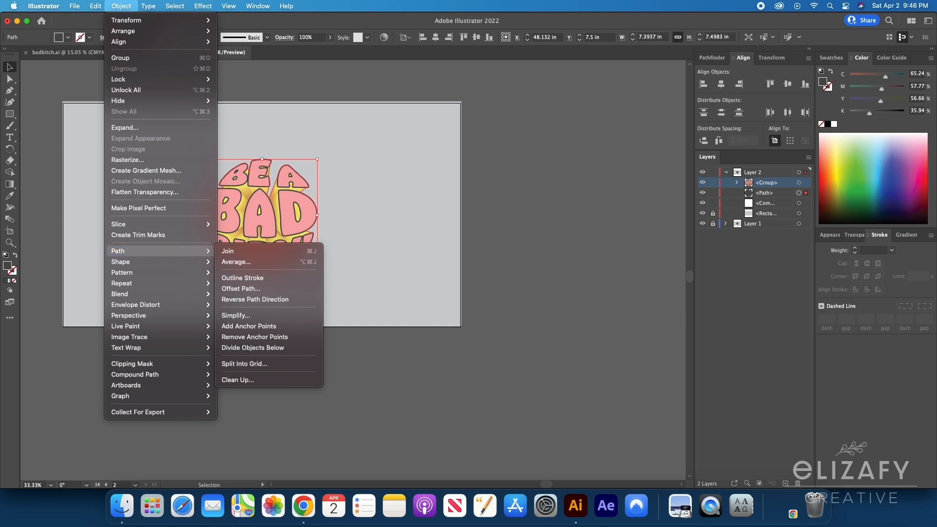
left_click(241, 289)
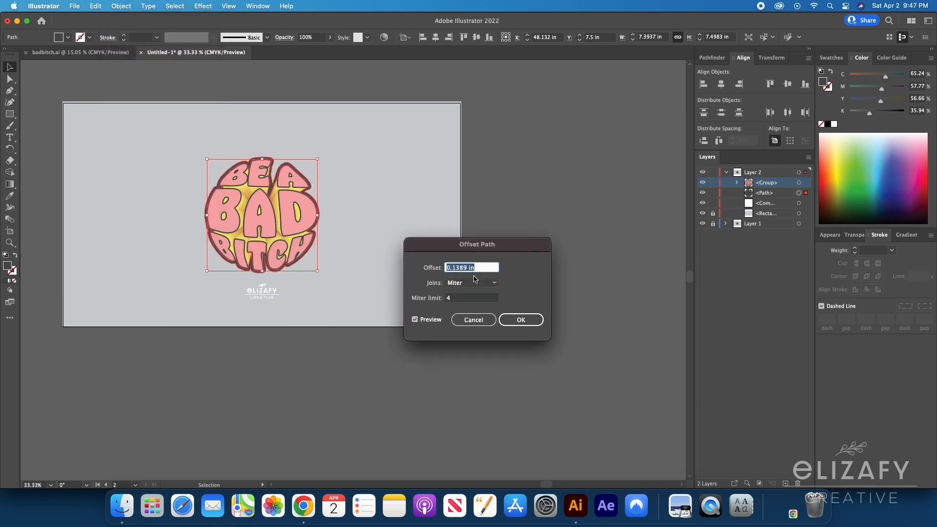
type("0.375 in")
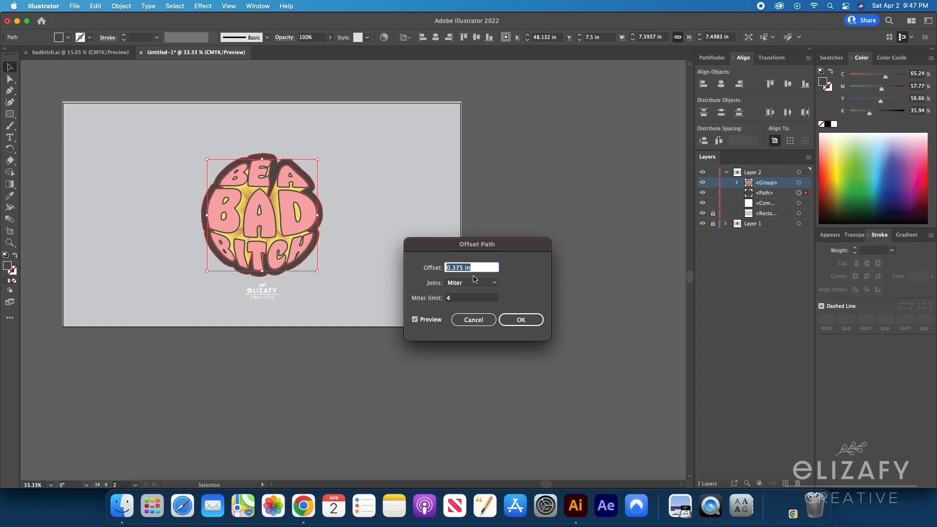
type("0.25 in")
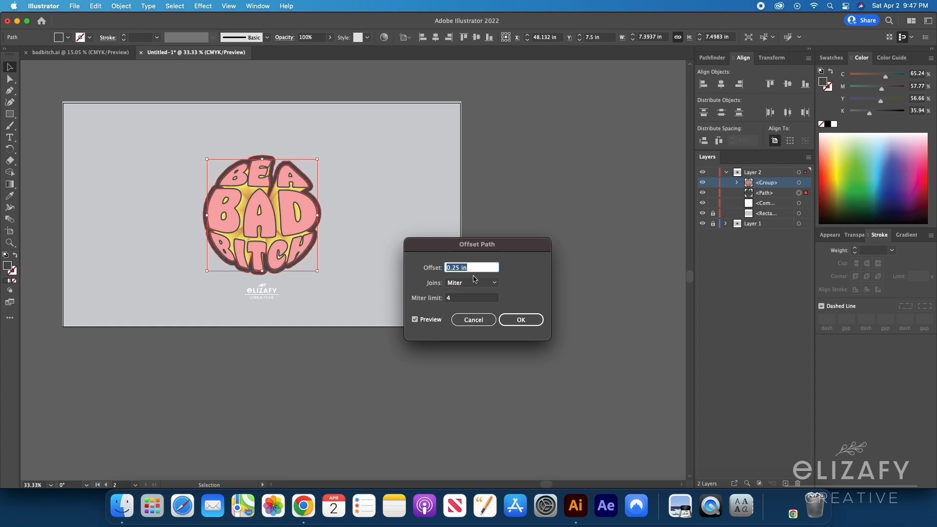
mouse_move(548, 307)
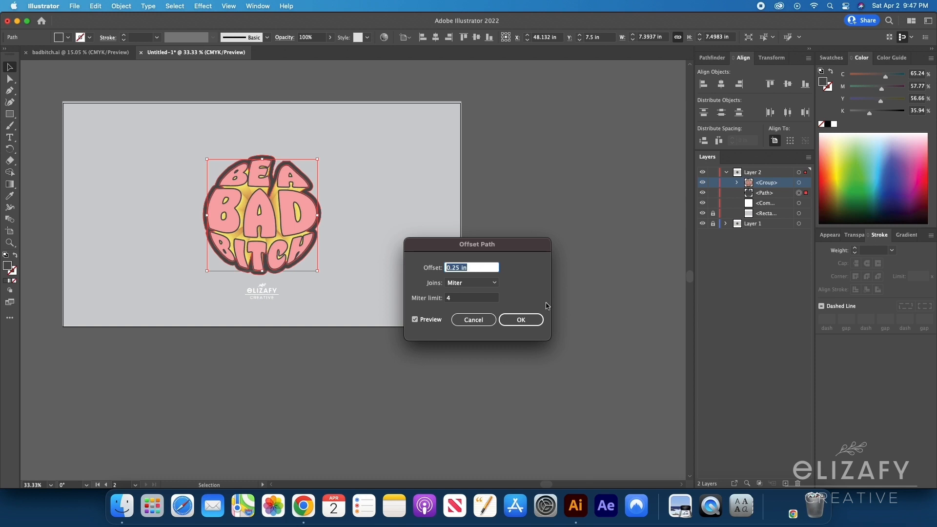
mouse_move(520, 320)
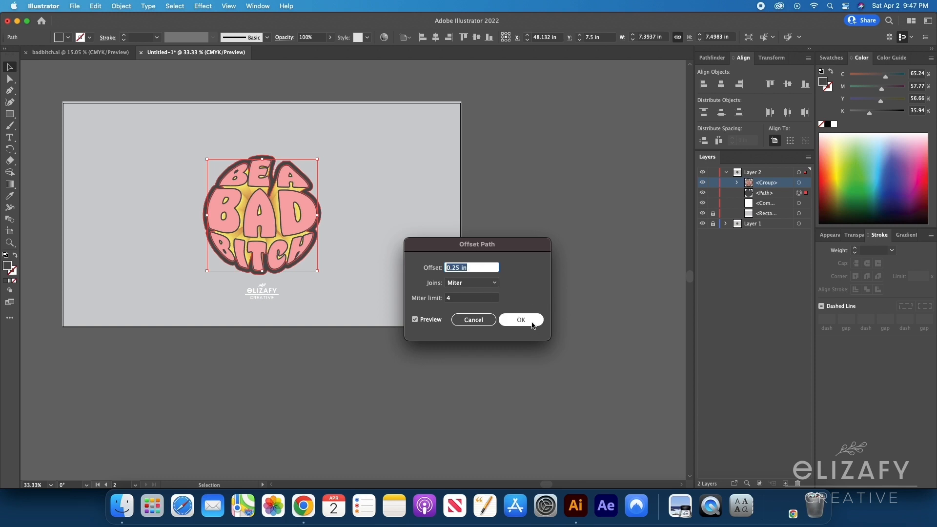
left_click(520, 320)
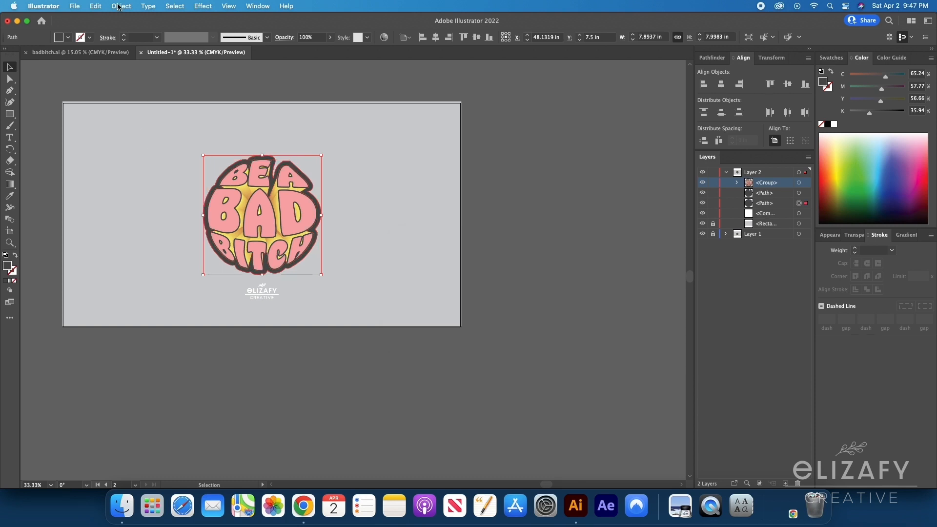
Expand the offset outline into plain shapes and fill it white behind the design.
left_click(121, 6)
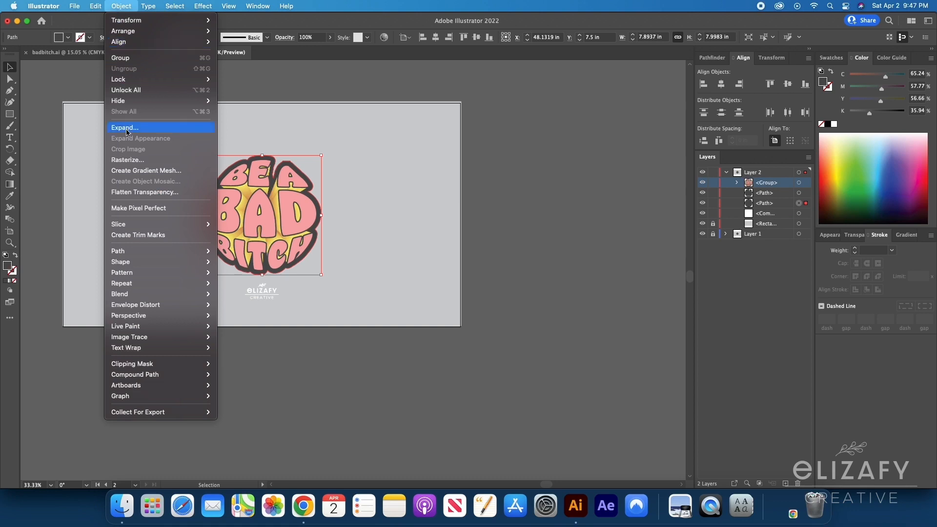
left_click(124, 127)
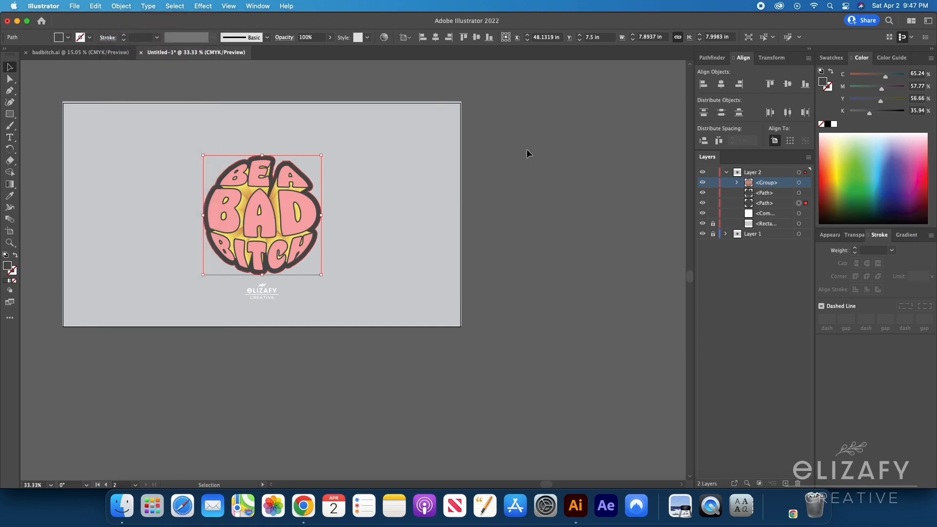
left_click(712, 57)
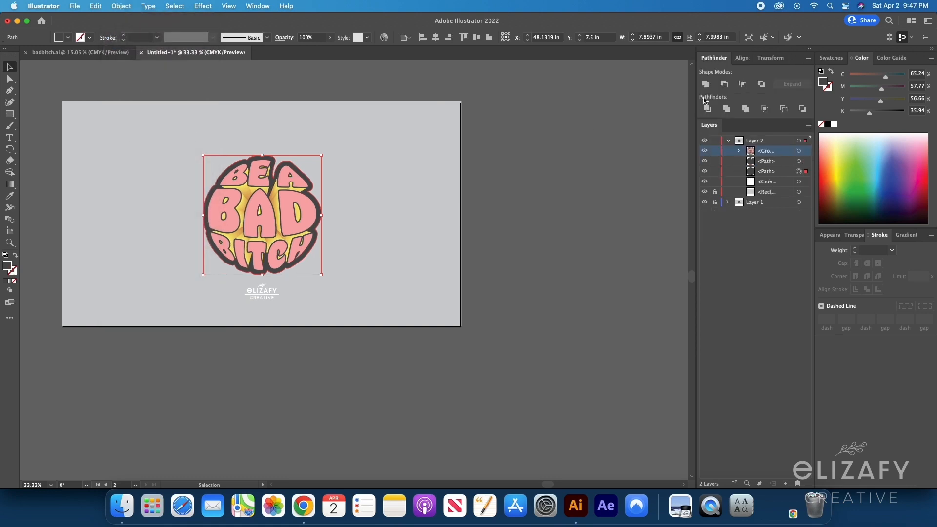
mouse_move(566, 243)
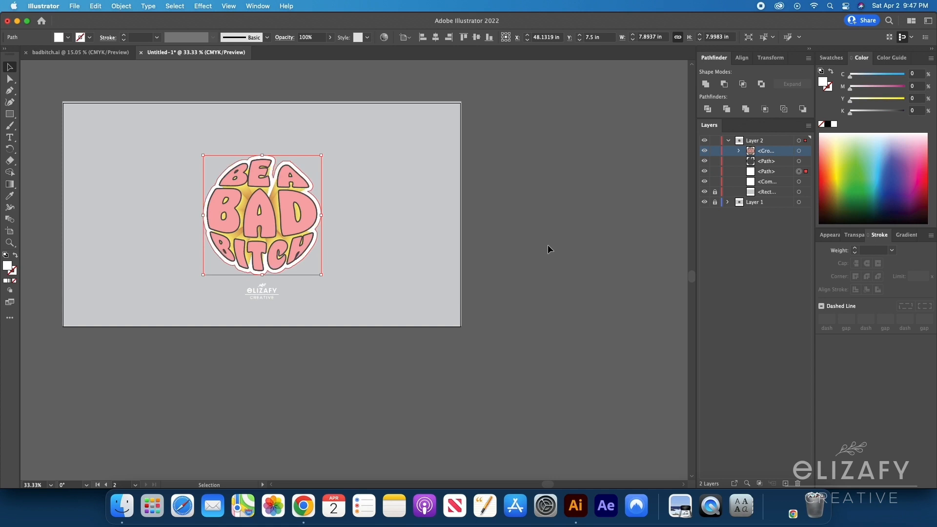
left_click(303, 506)
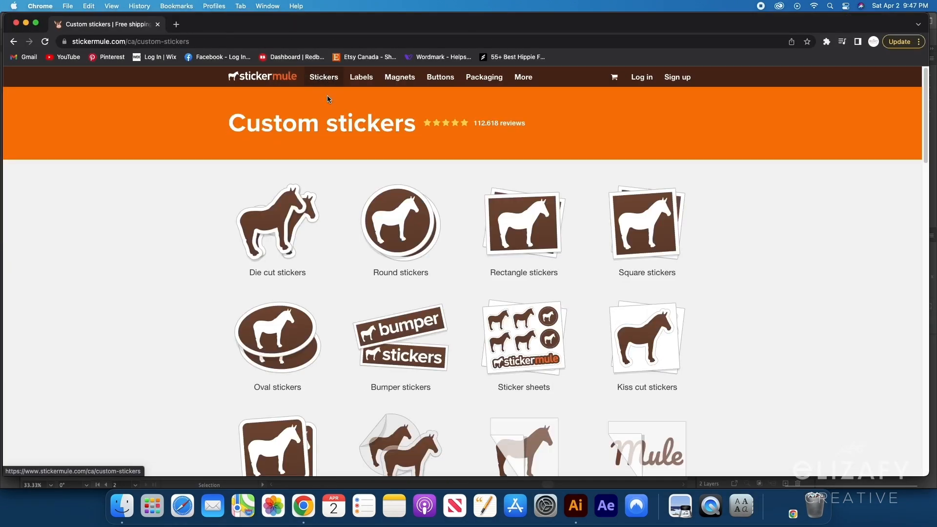
Choose die cut stickers at 75 mm x 75 mm and continue to the artwork upload page.
left_click(277, 225)
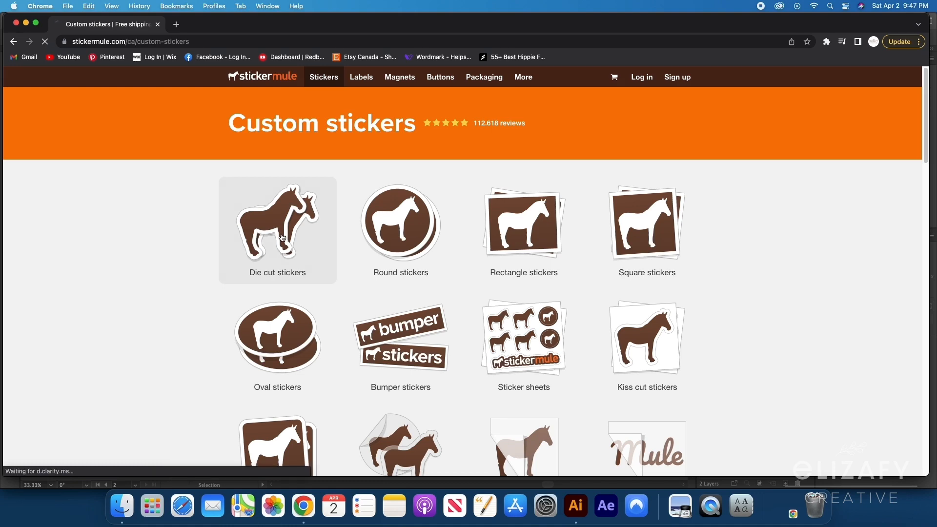
left_click(277, 223)
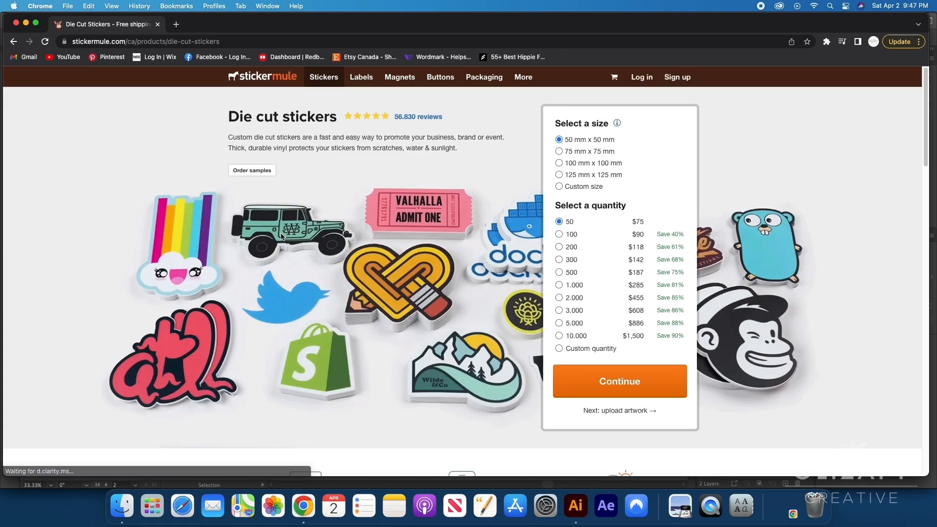
mouse_move(644, 187)
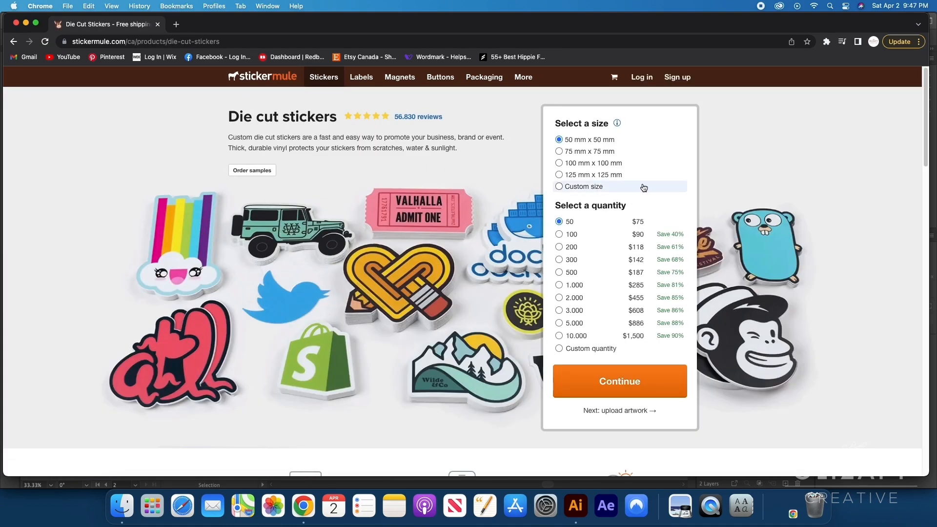
left_click(558, 151)
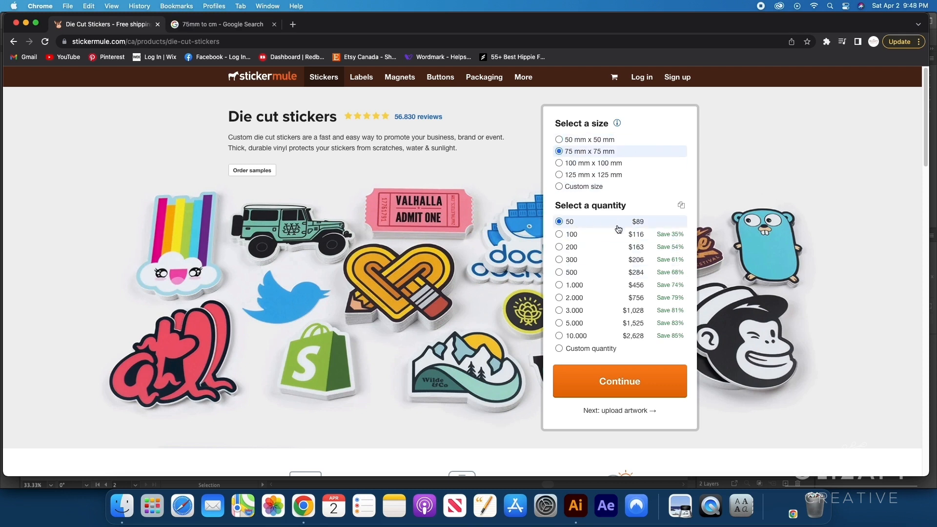
left_click(619, 382)
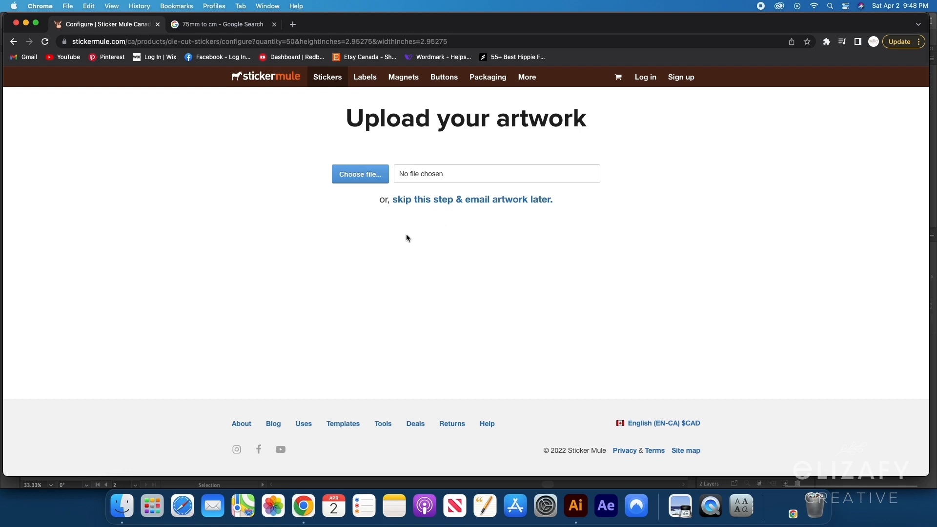
Reach the Help FAQ and read 'What file formats do you accept?' under Artwork.
left_click(338, 423)
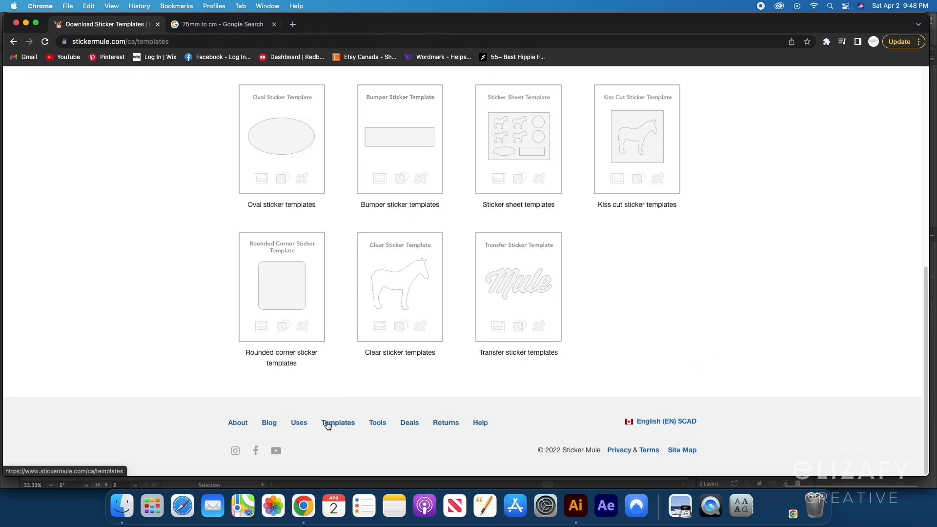
left_click(480, 422)
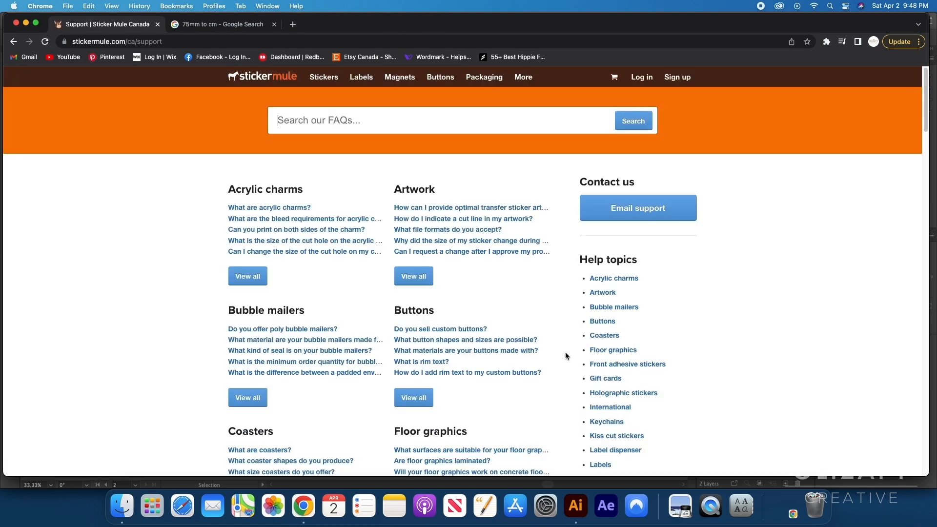
mouse_move(488, 214)
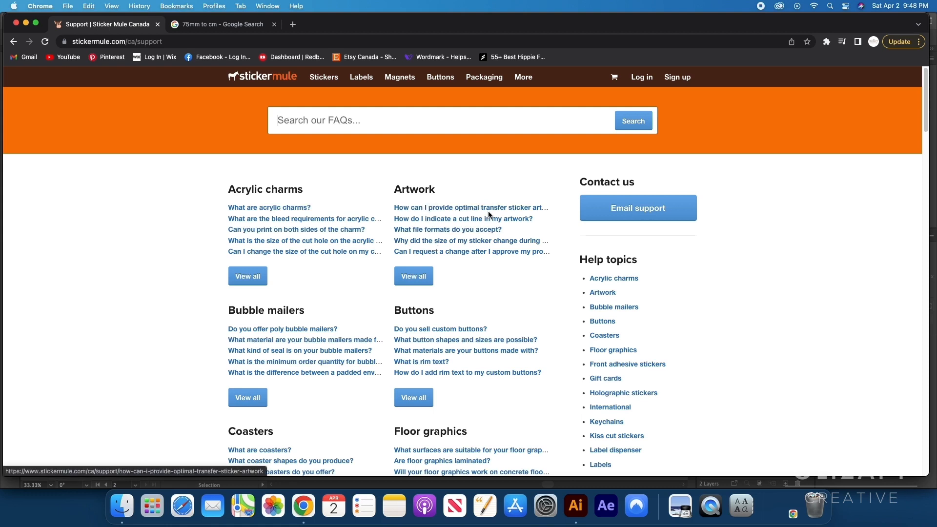
mouse_move(473, 223)
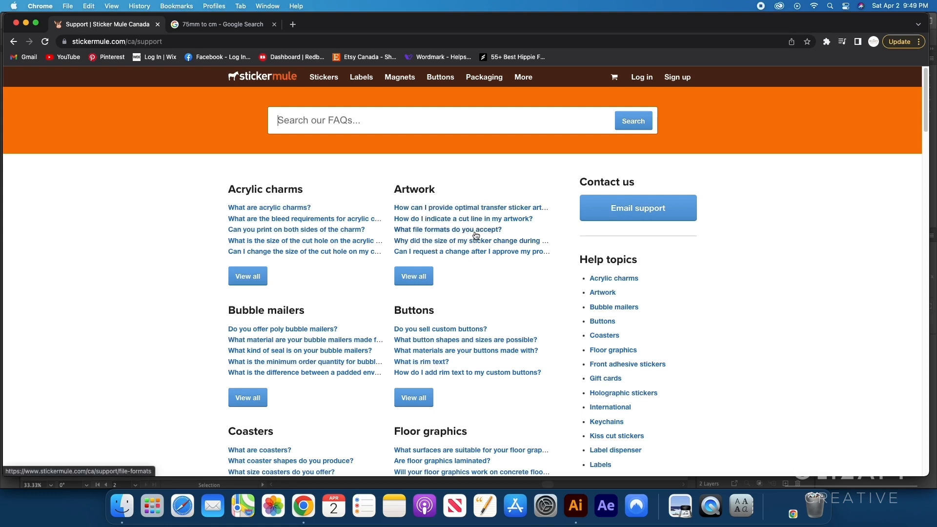
left_click(448, 229)
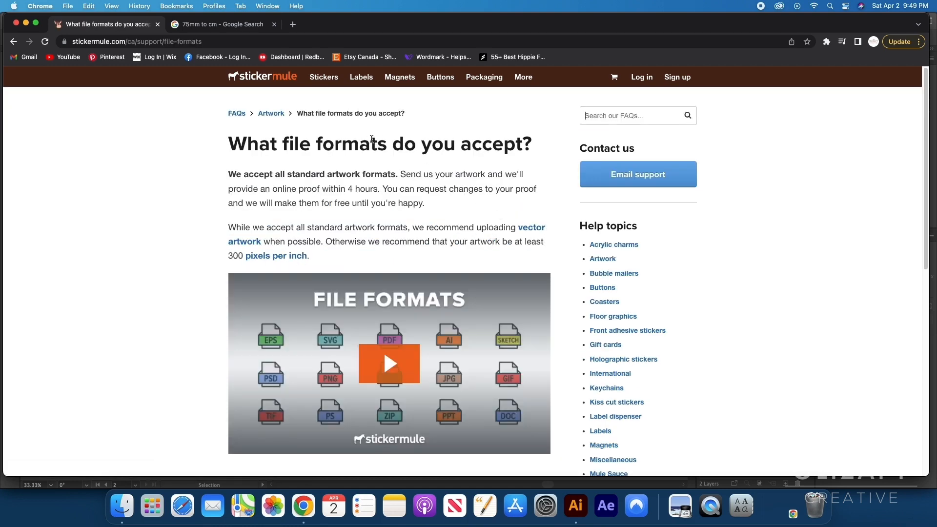
mouse_move(190, 226)
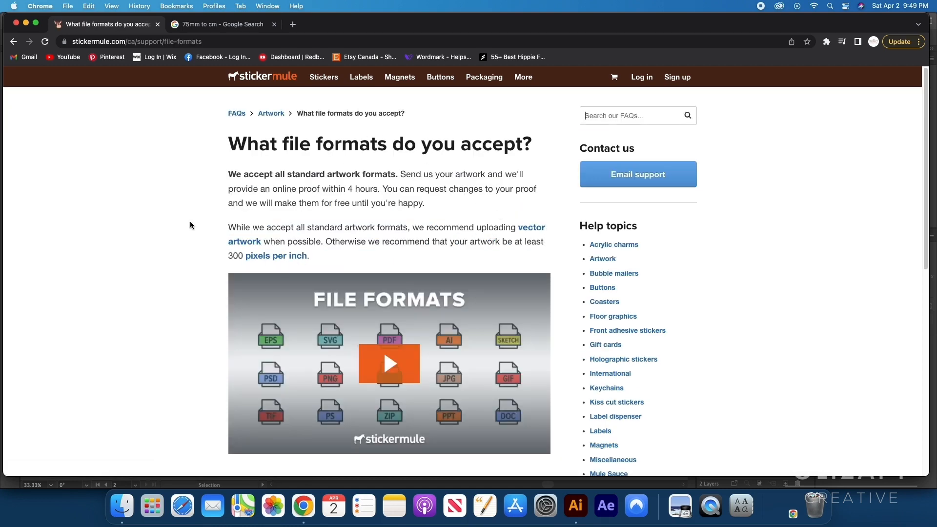
scroll("down", 3)
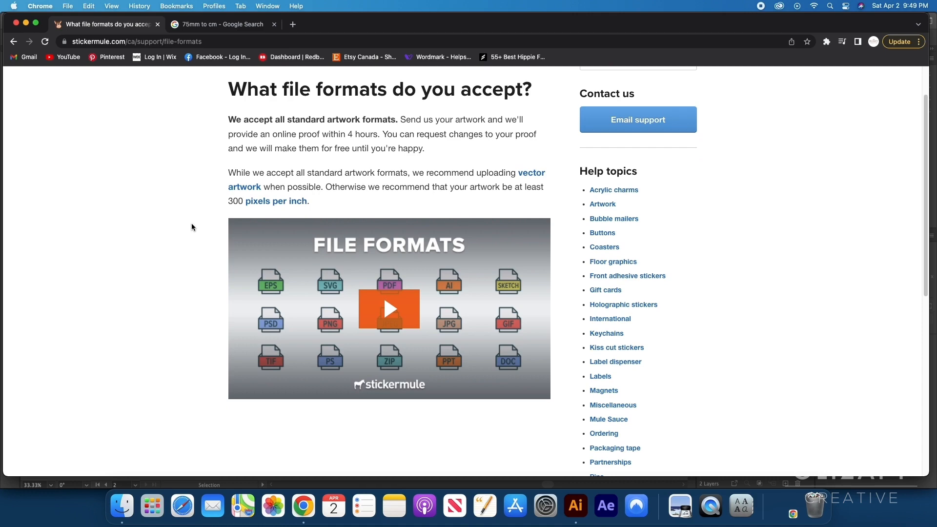
scroll("up", 3)
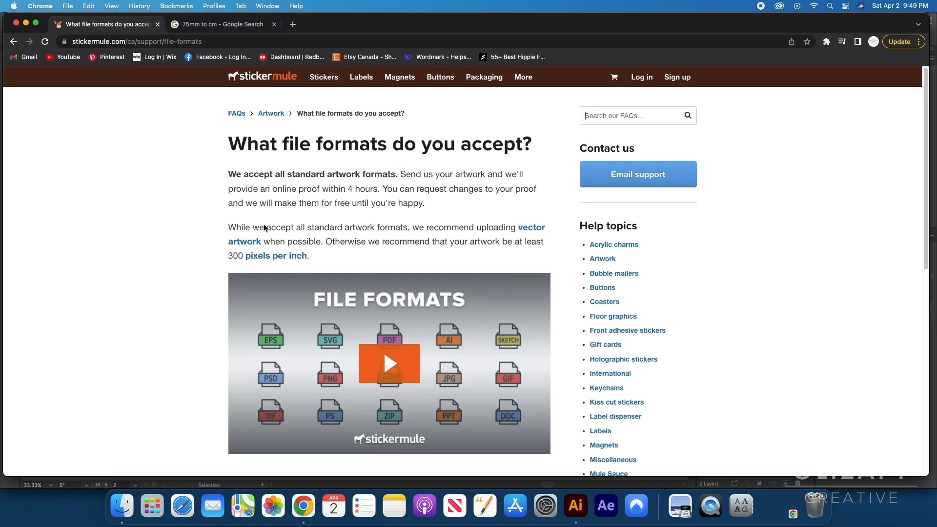
mouse_move(257, 289)
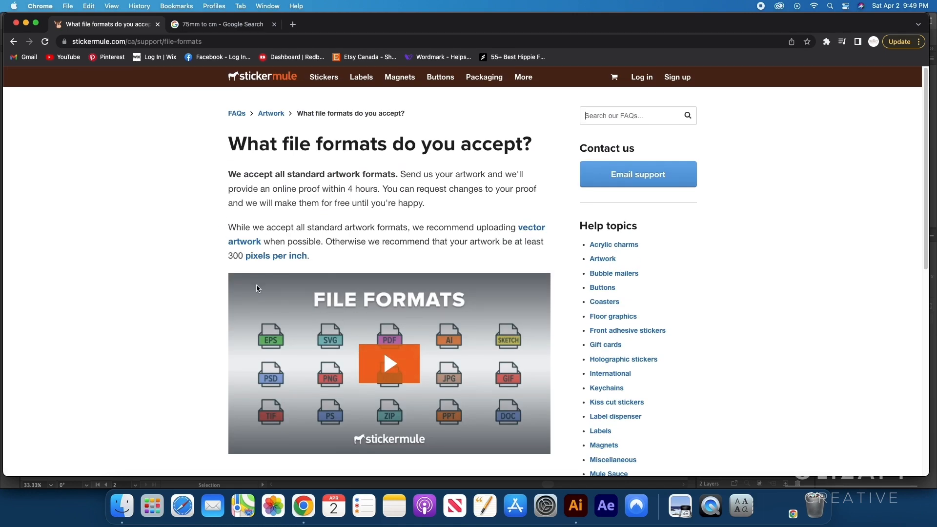
mouse_move(164, 207)
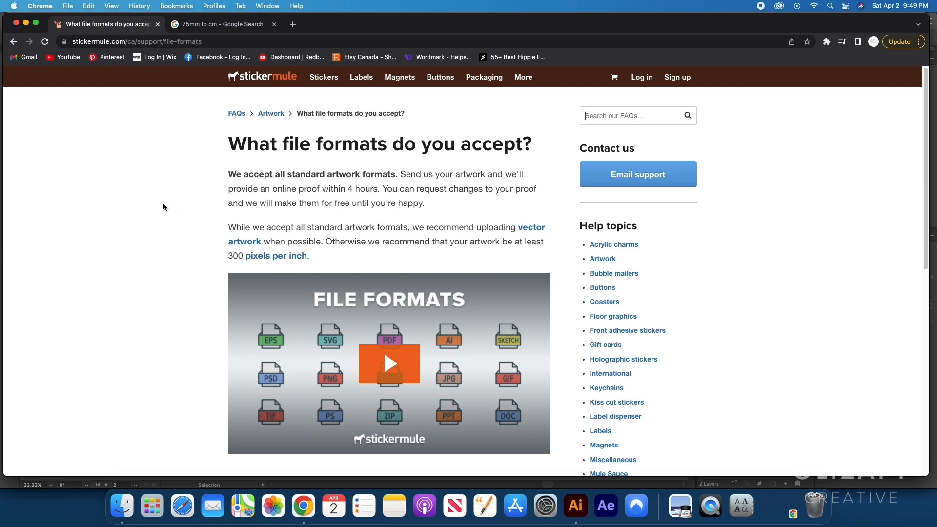
mouse_move(415, 344)
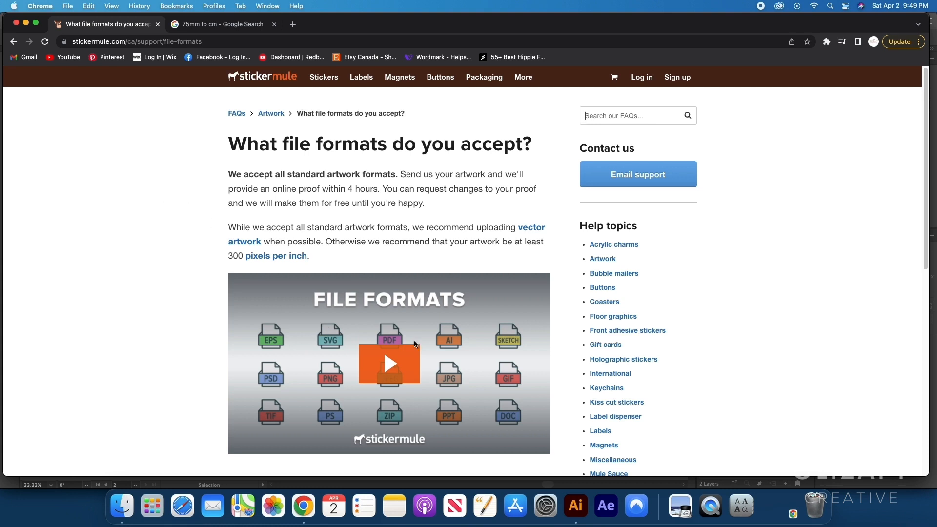
mouse_move(369, 306)
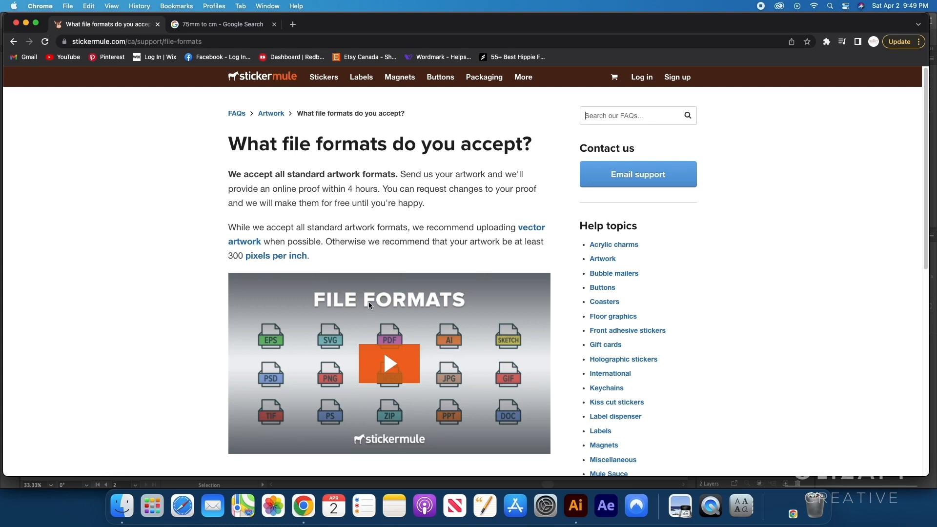
Reselect 50 die cut stickers at 75 mm x 75 mm and continue to artwork upload.
left_click(325, 76)
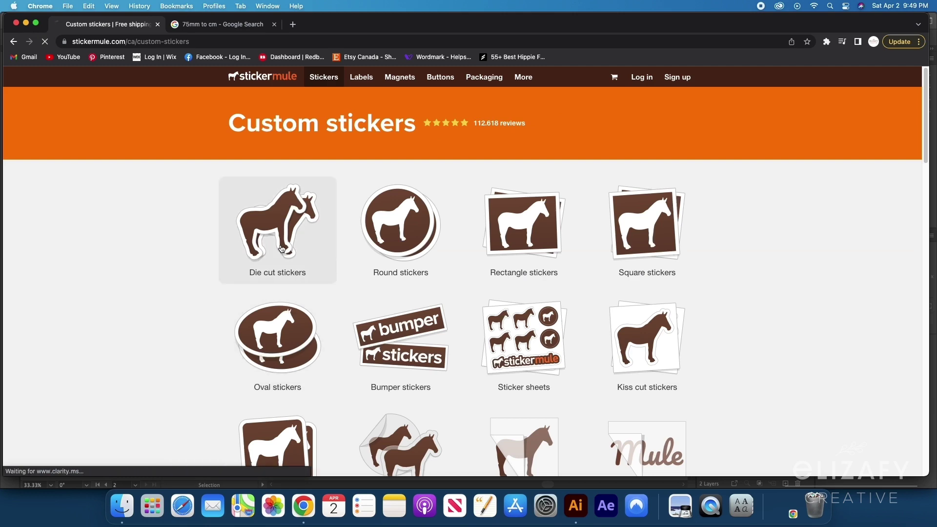
left_click(277, 223)
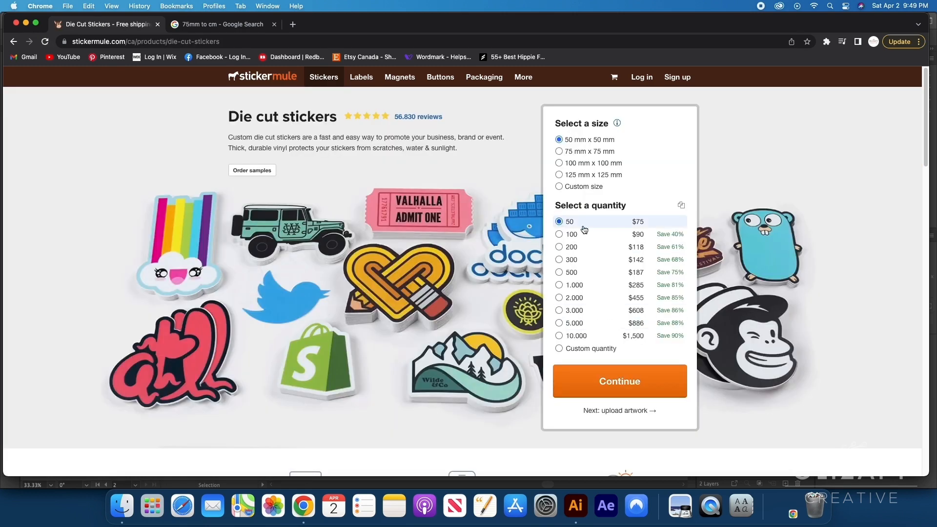
left_click(559, 152)
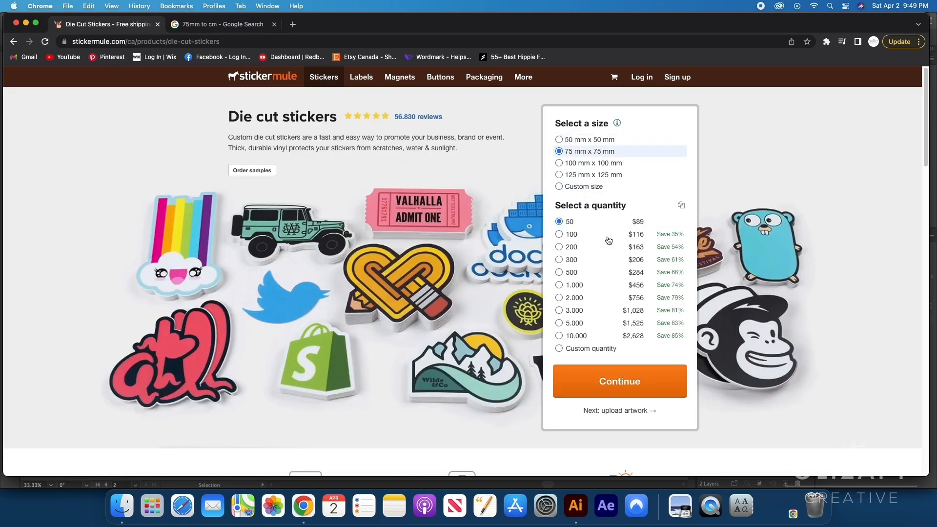
left_click(620, 382)
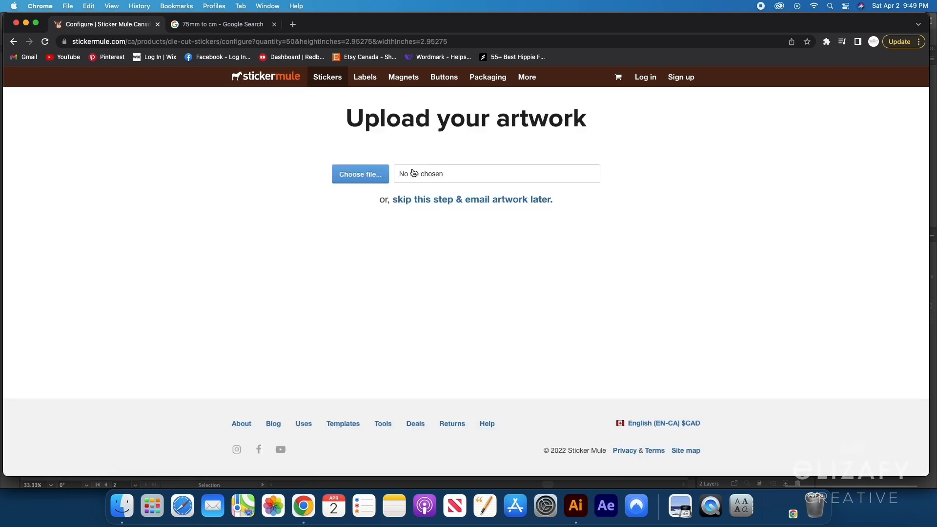
Move the sticker design into a new document, adjust its artboard and begin Save As.
left_click(574, 506)
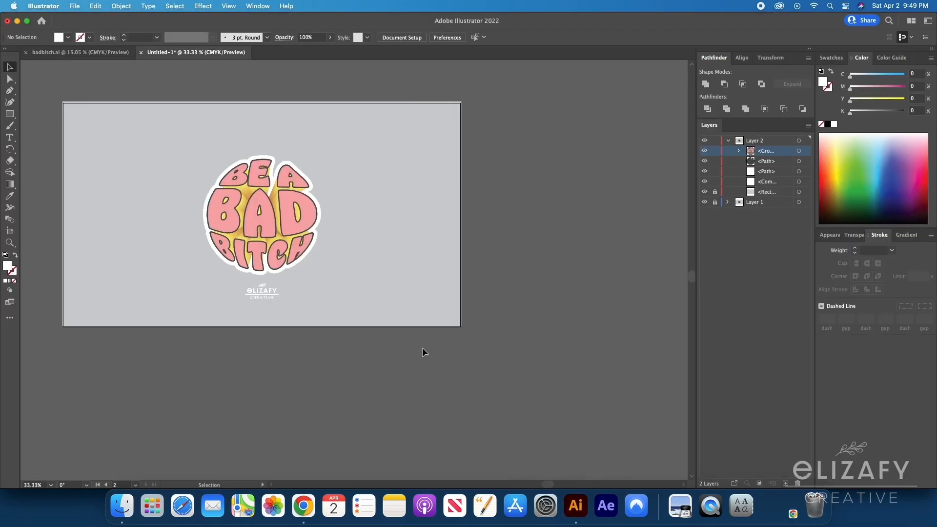
mouse_move(425, 252)
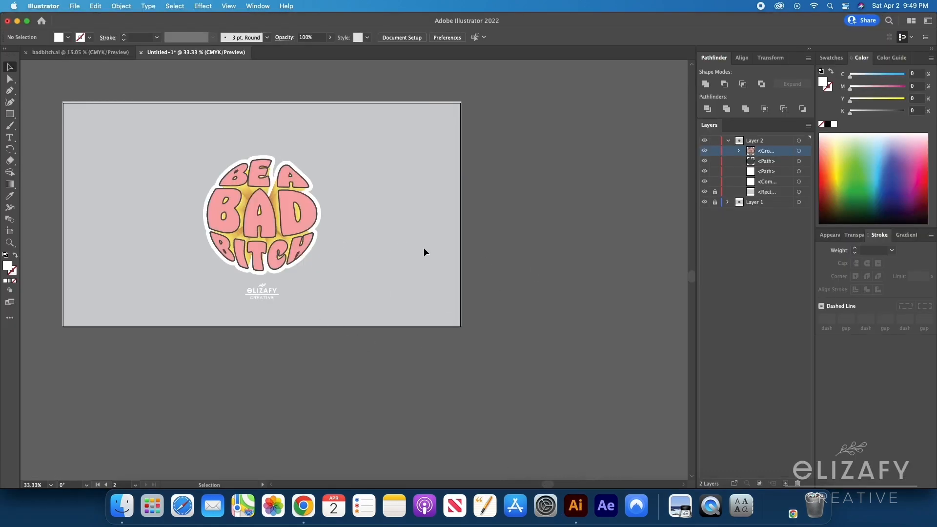
left_click(261, 215)
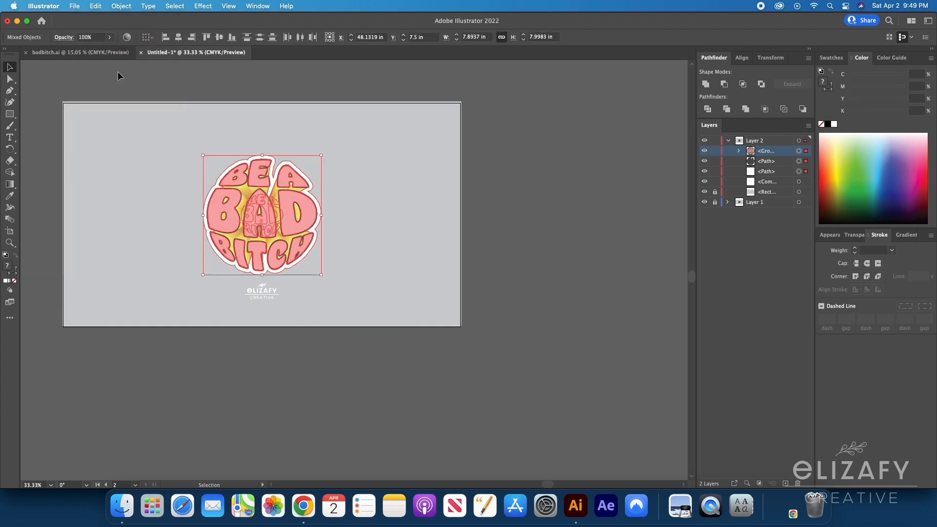
left_click(75, 6)
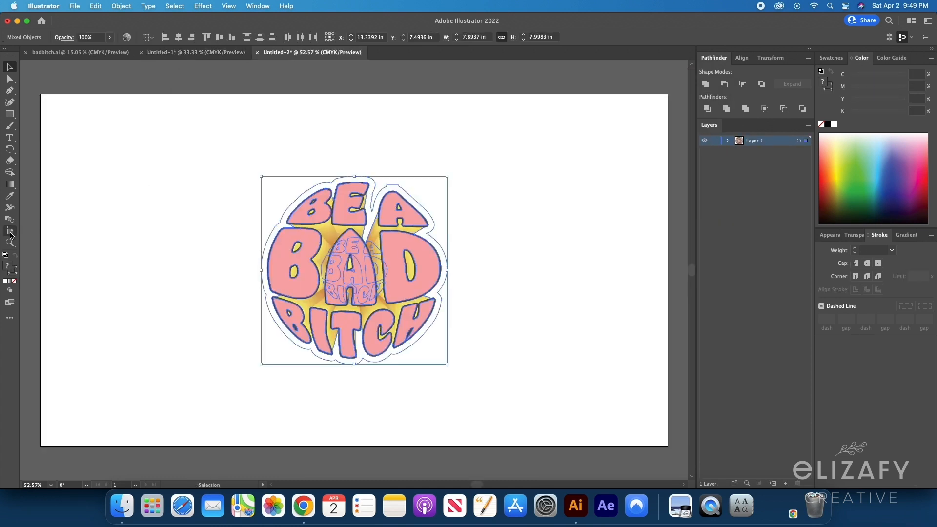
left_click(10, 233)
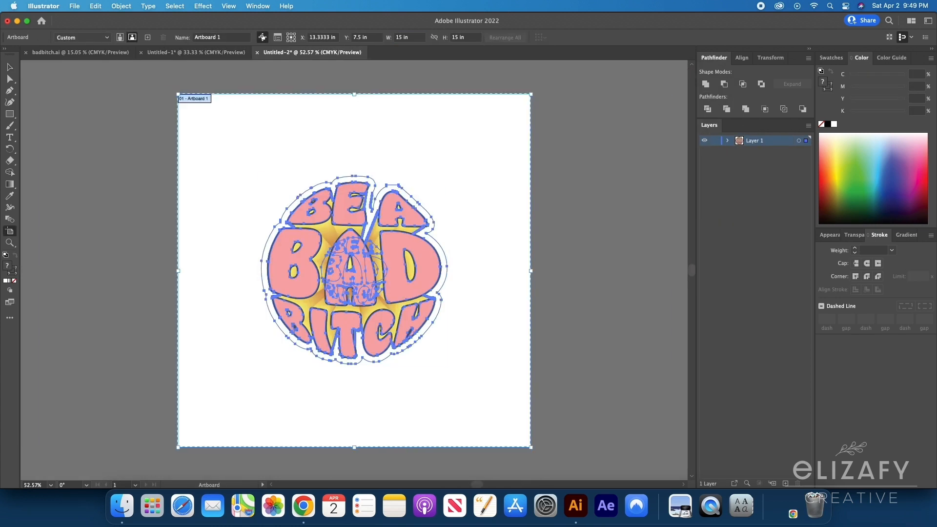
left_click(127, 118)
type("bad bitch")
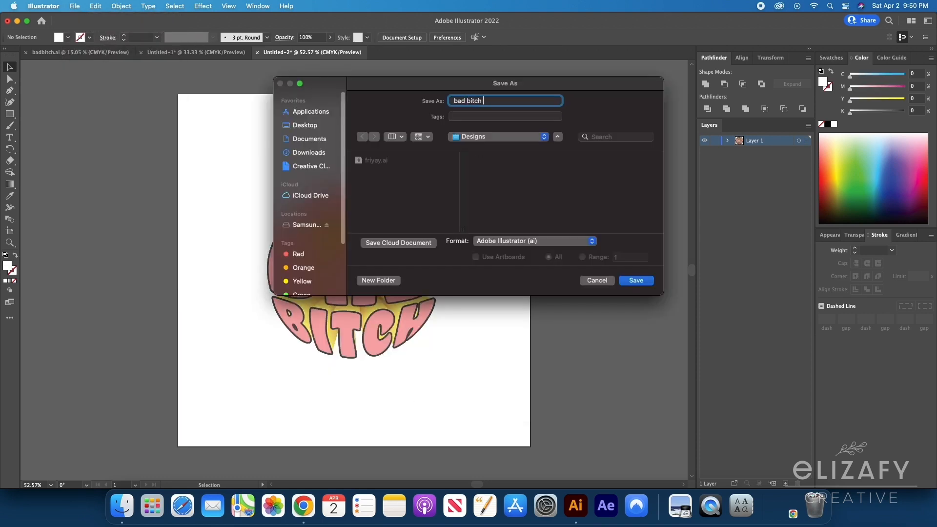
Upload 'bad bitch sticker.ai' from Desktop and add the stickers to the cart.
left_click(302, 505)
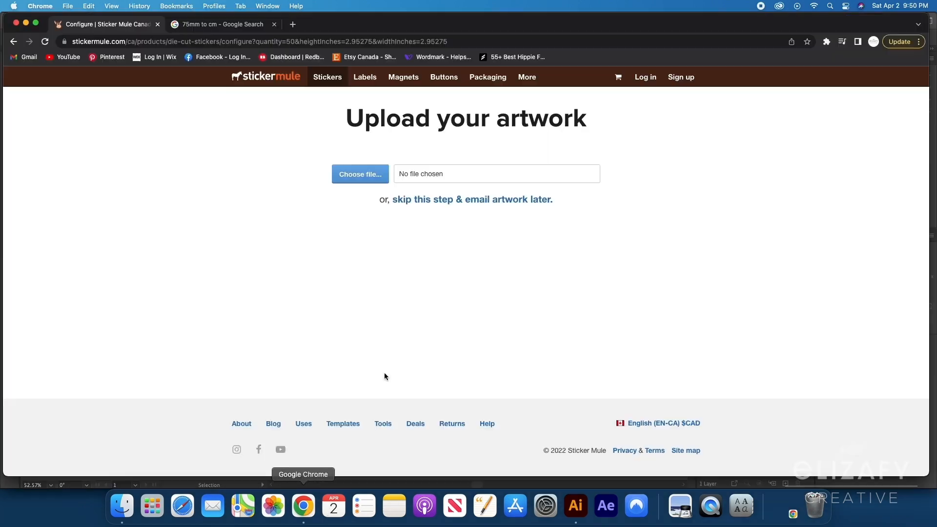
left_click(359, 174)
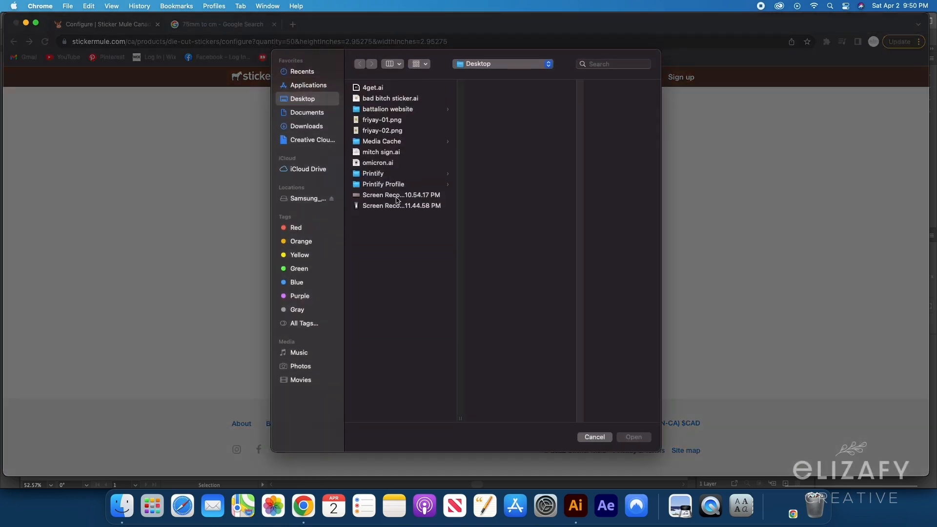
mouse_move(379, 98)
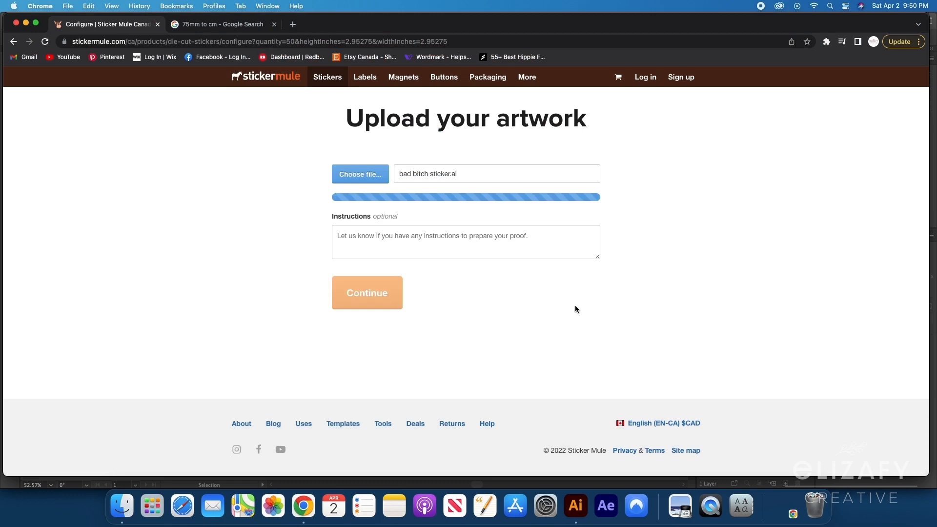
mouse_move(567, 299)
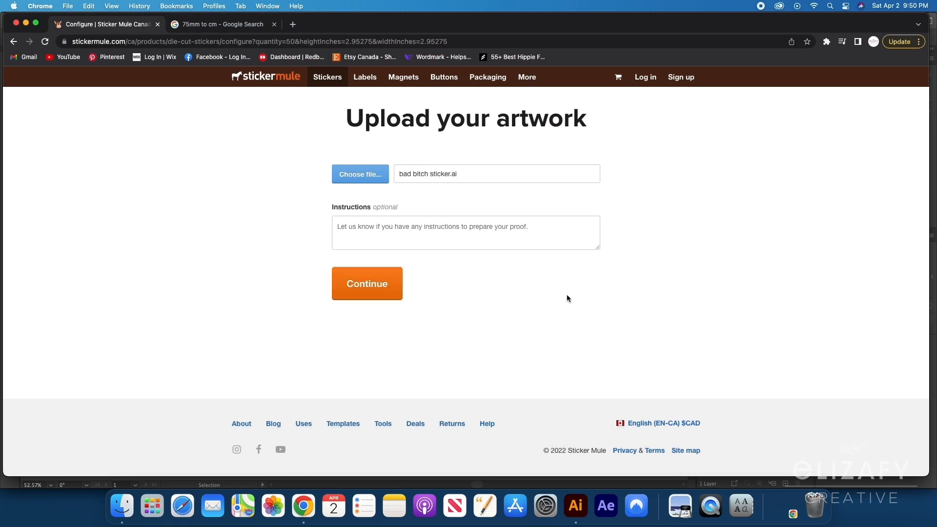
left_click(367, 283)
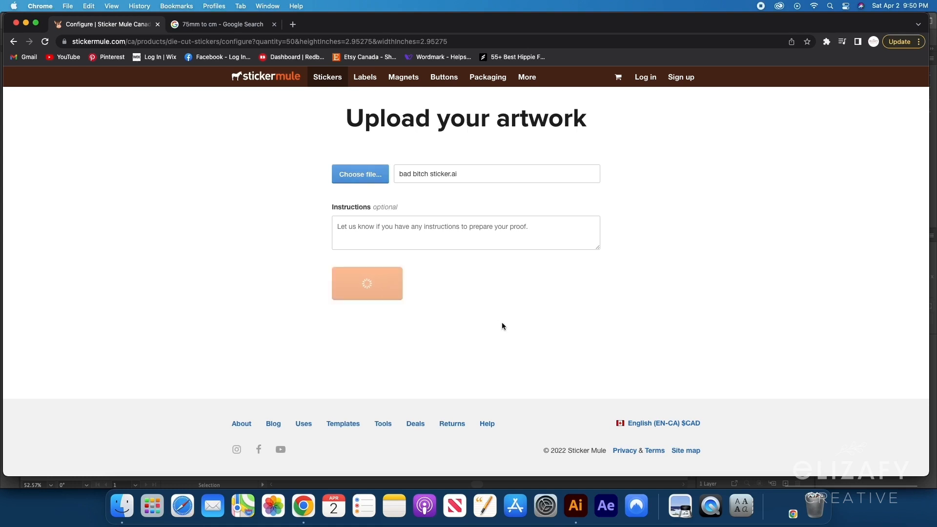
left_click(367, 284)
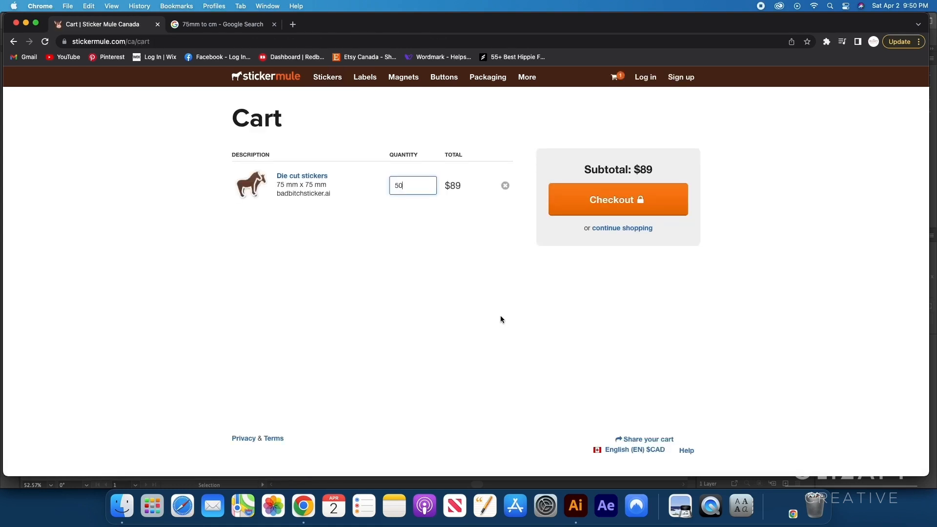
Proceed from the Sticker Mule cart to the checkout page with contact, shipping and billing forms.
left_click(618, 199)
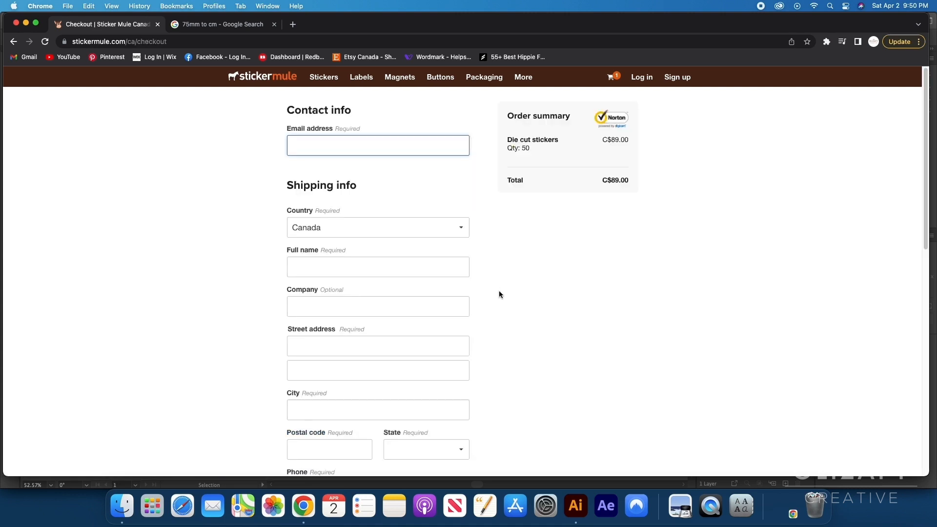
mouse_move(358, 159)
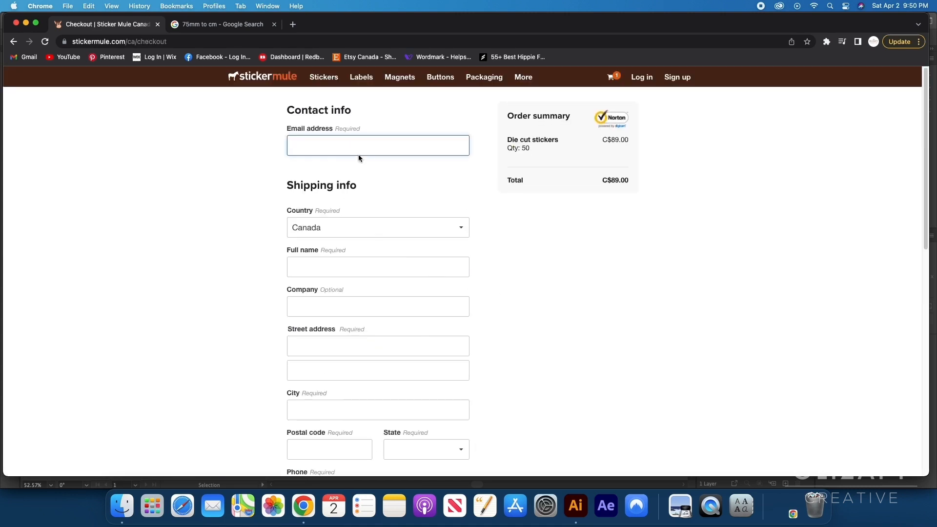
scroll("down", 3)
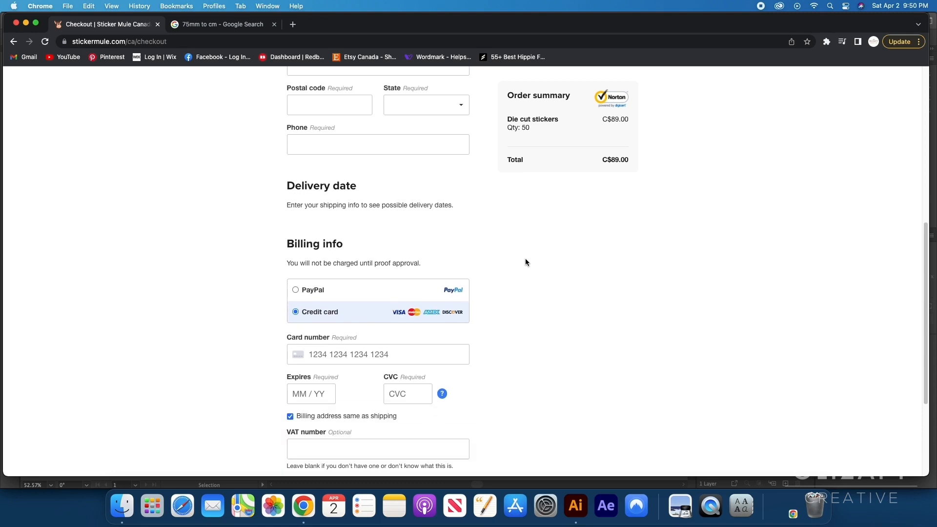
left_click(409, 24)
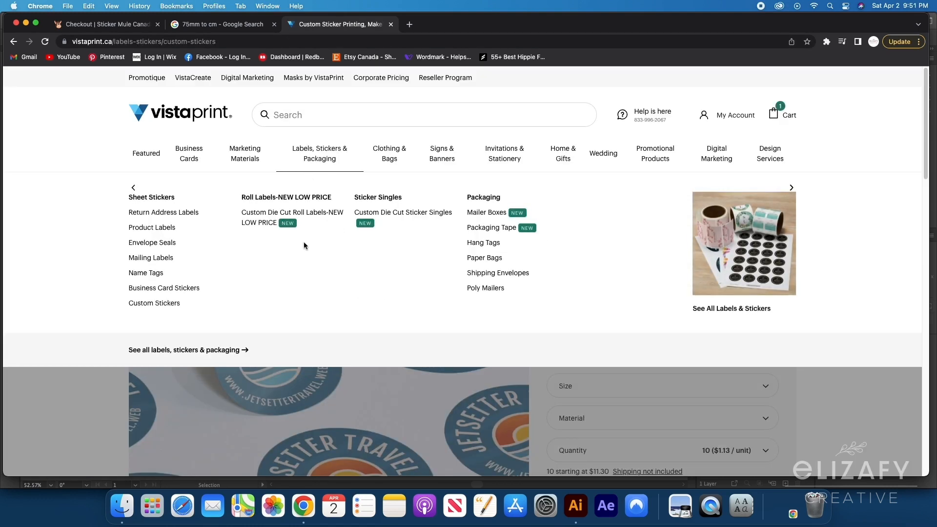
mouse_move(408, 222)
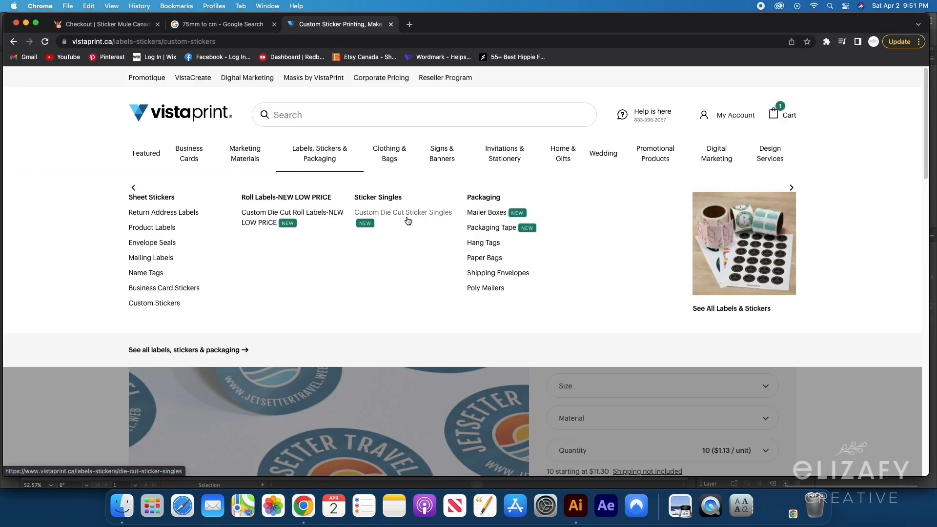
Choose Custom Die Cut Sticker Singles at 3" x 3" with a quantity of 50.
left_click(404, 212)
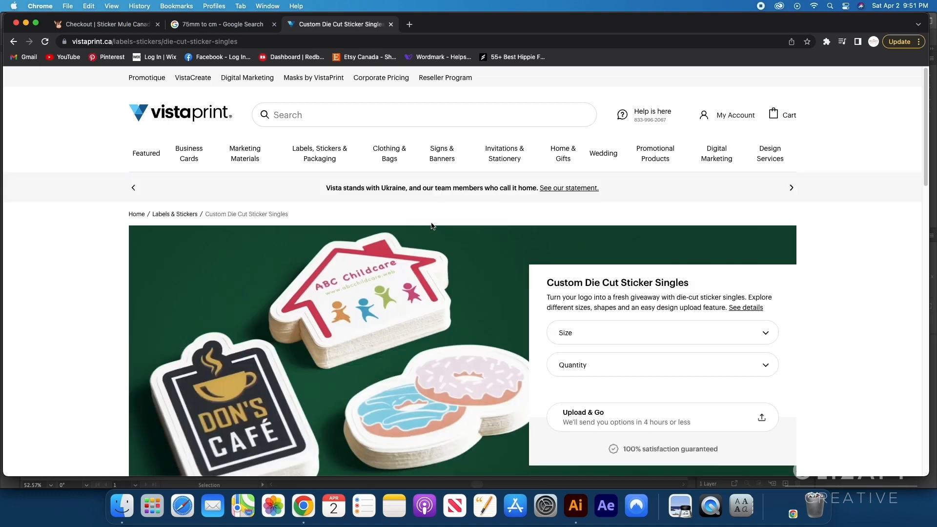
left_click(662, 332)
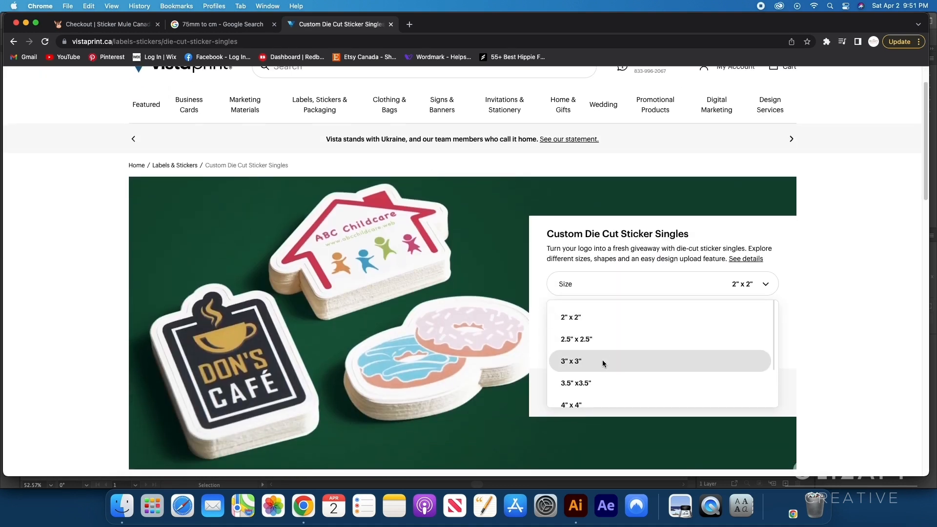
left_click(572, 361)
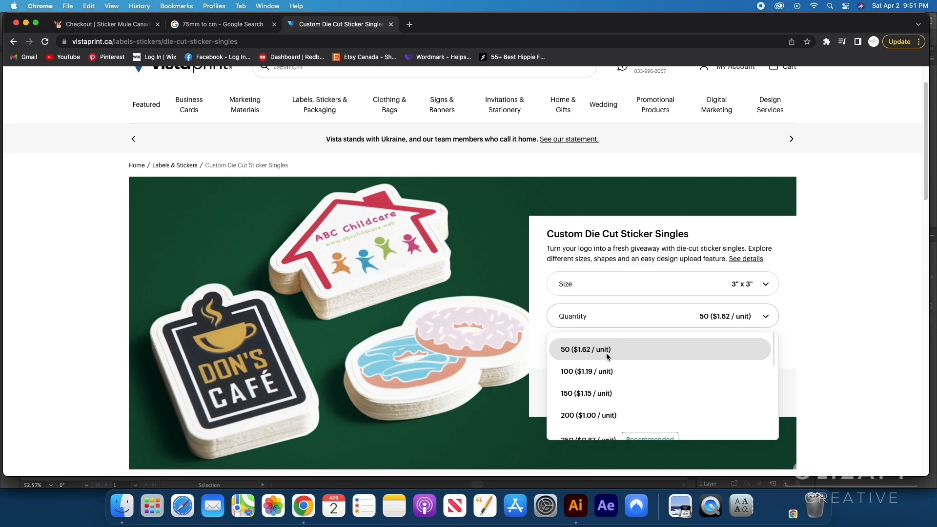
left_click(586, 349)
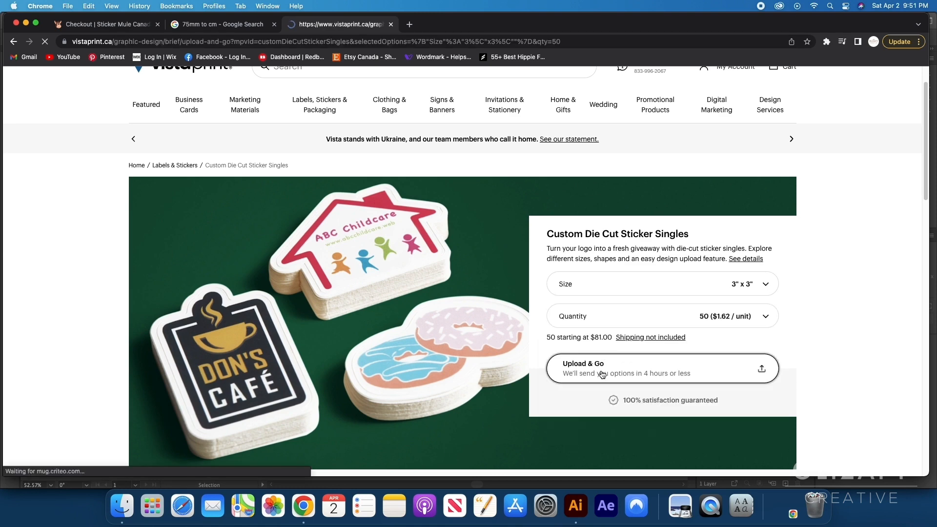
Start an Upload & Go order reaching the logo upload page, then return to Illustrator.
left_click(662, 368)
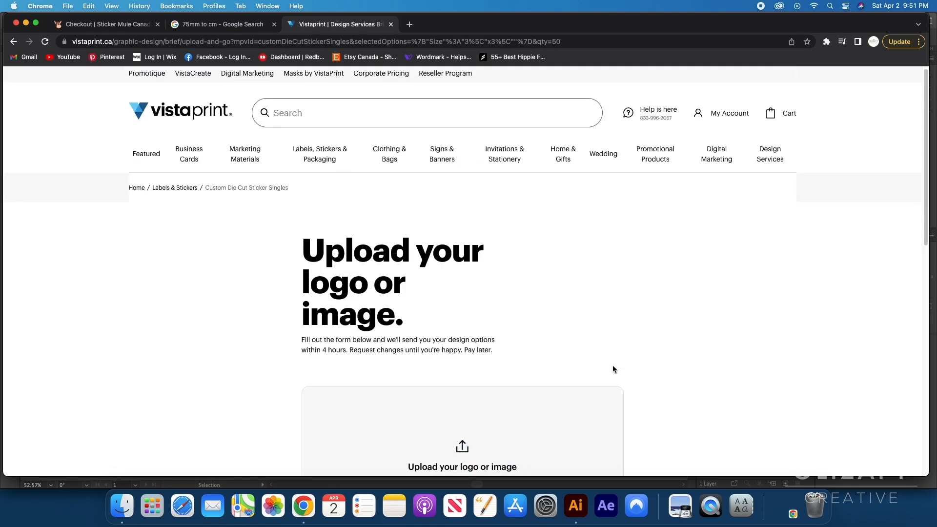
scroll("down", 3)
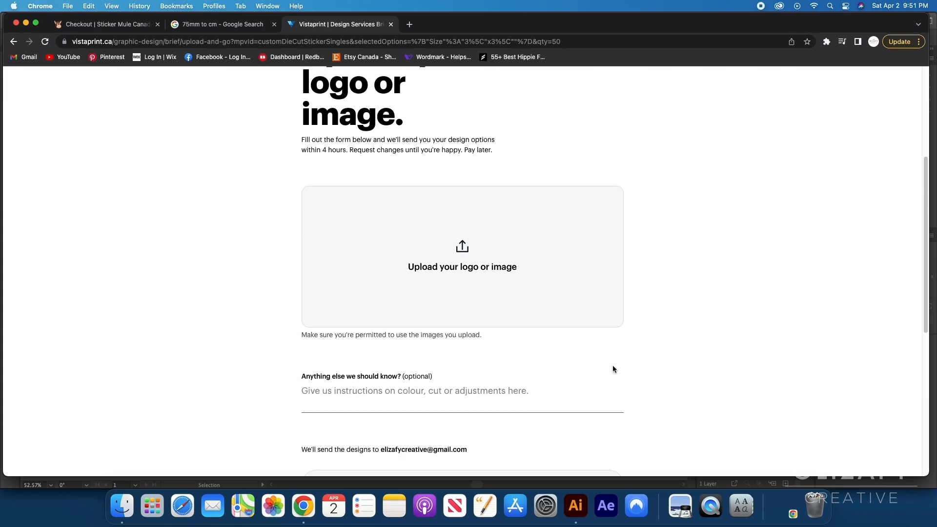
scroll("up", 3)
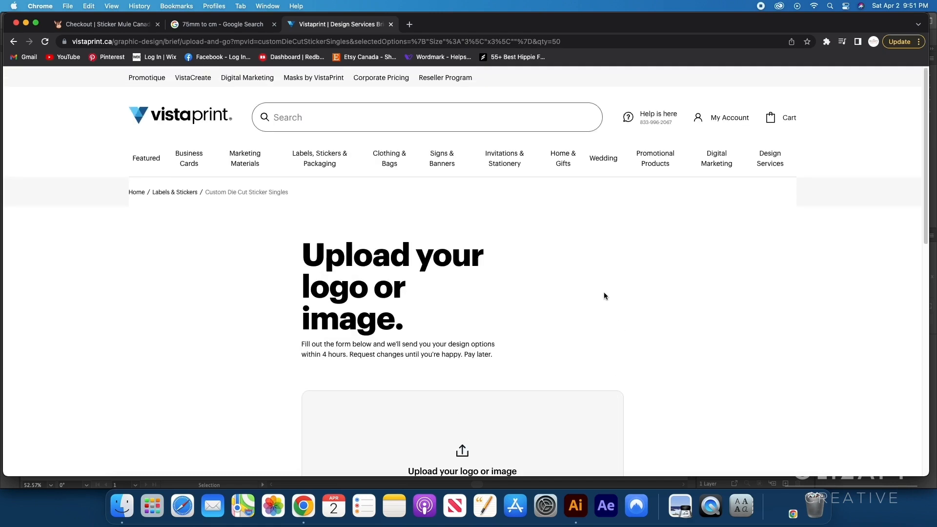
left_click(462, 437)
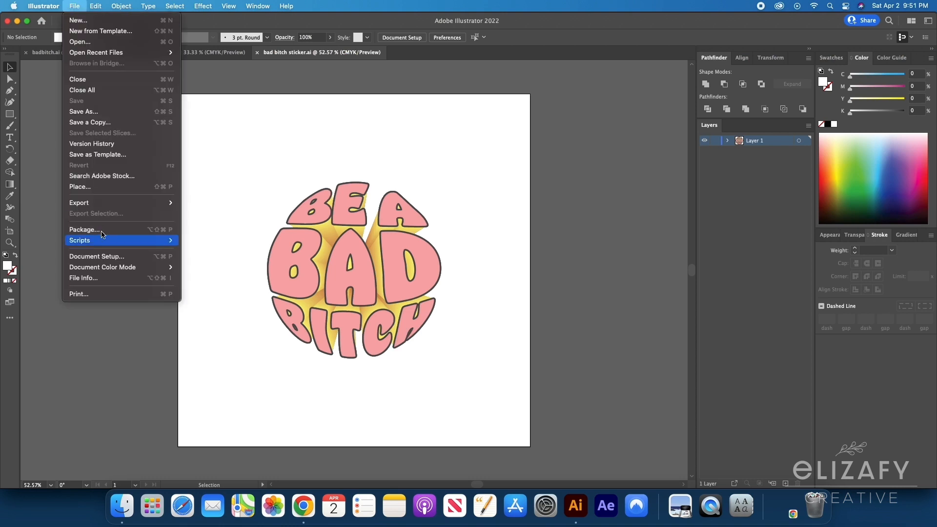
Export 'bad bitch sticker.png' to the Desktop using artboards with a transparent background.
left_click(79, 202)
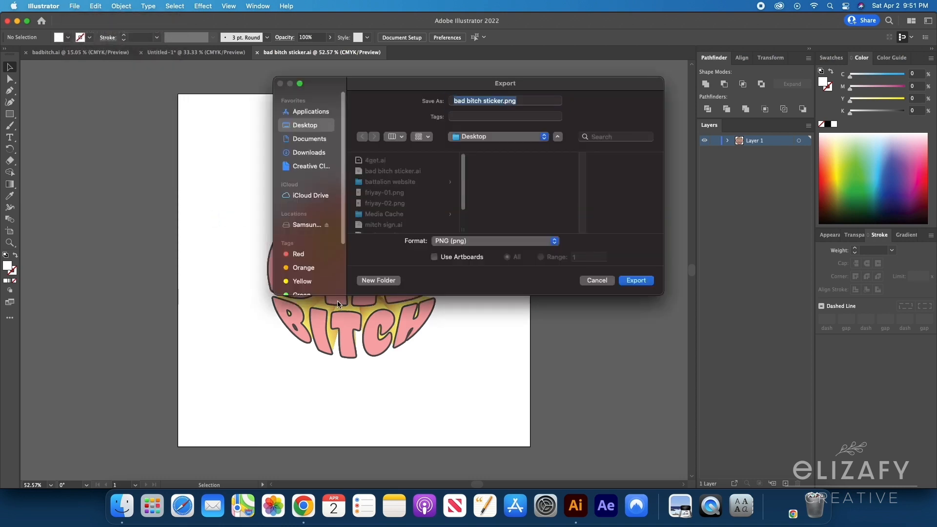
left_click(434, 257)
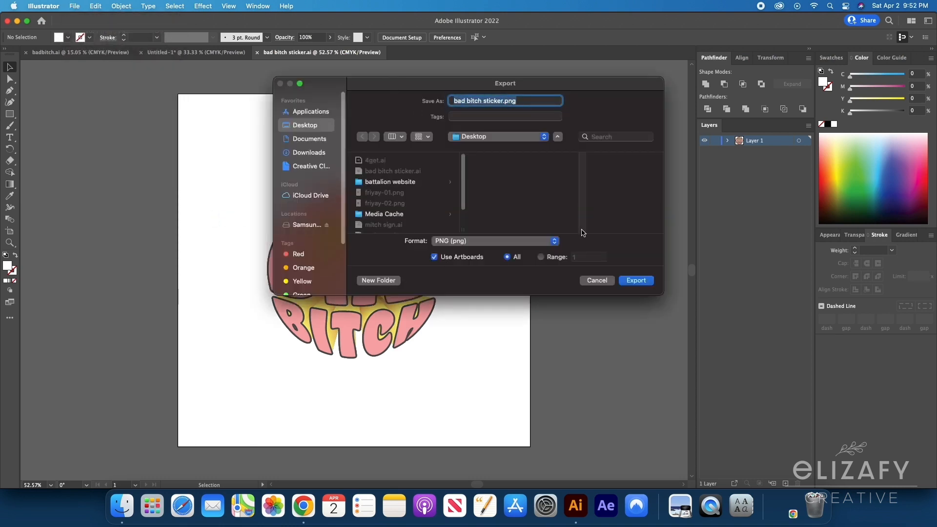
left_click(636, 280)
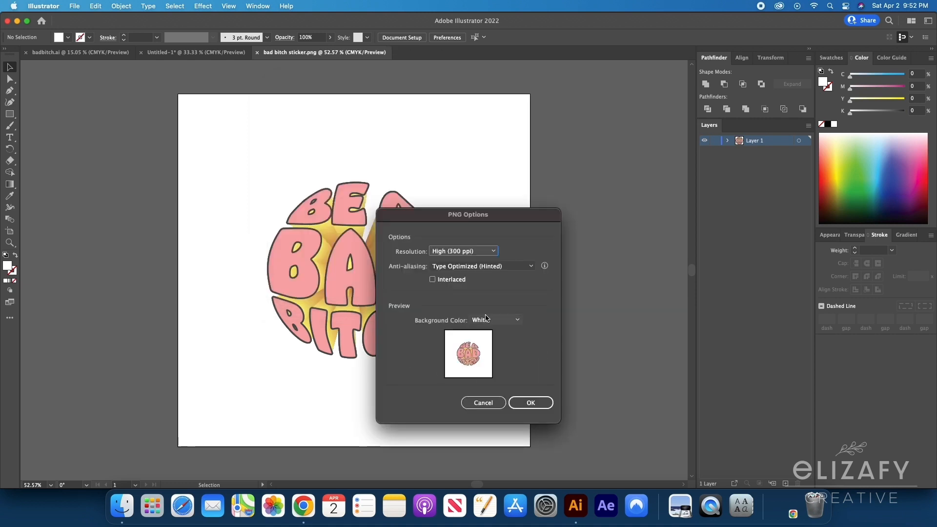
left_click(495, 320)
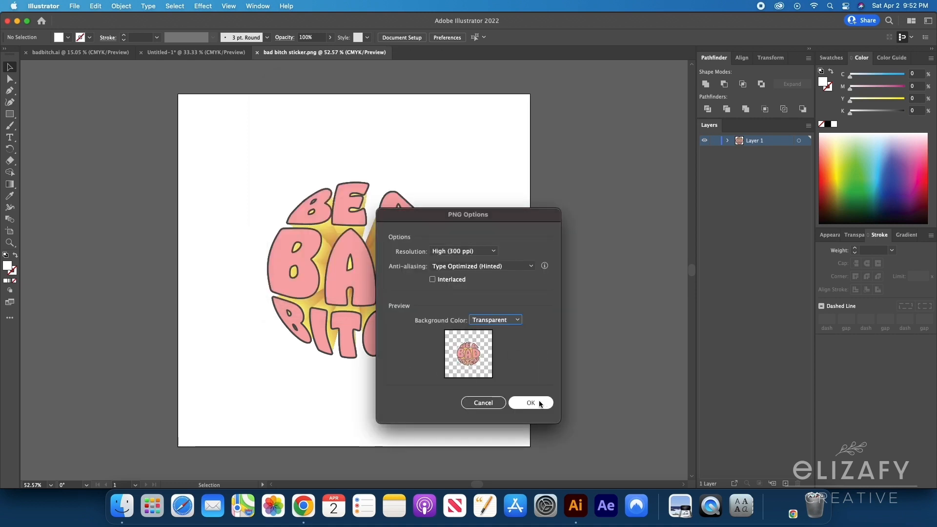
left_click(529, 402)
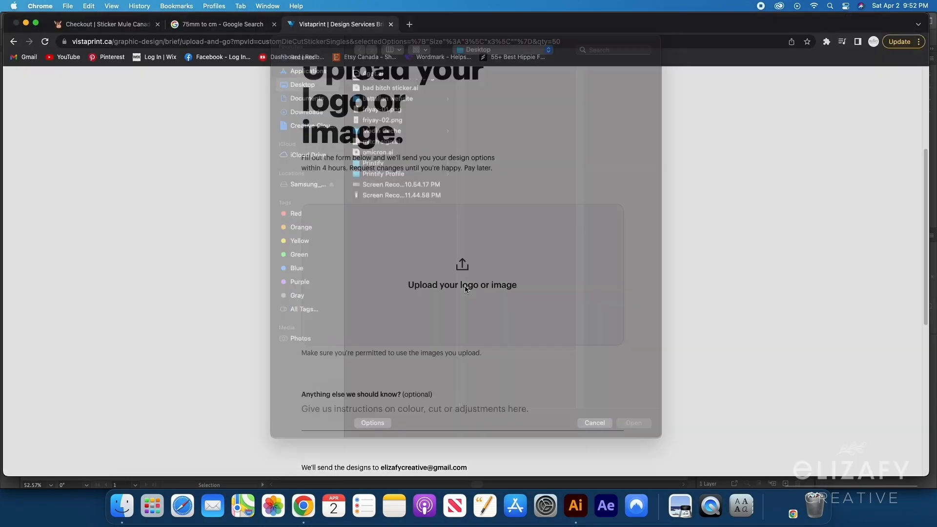
Upload 'bad bitch sticker-01.png' to Vistaprint and submit the design request to its confirmation page.
left_click(399, 98)
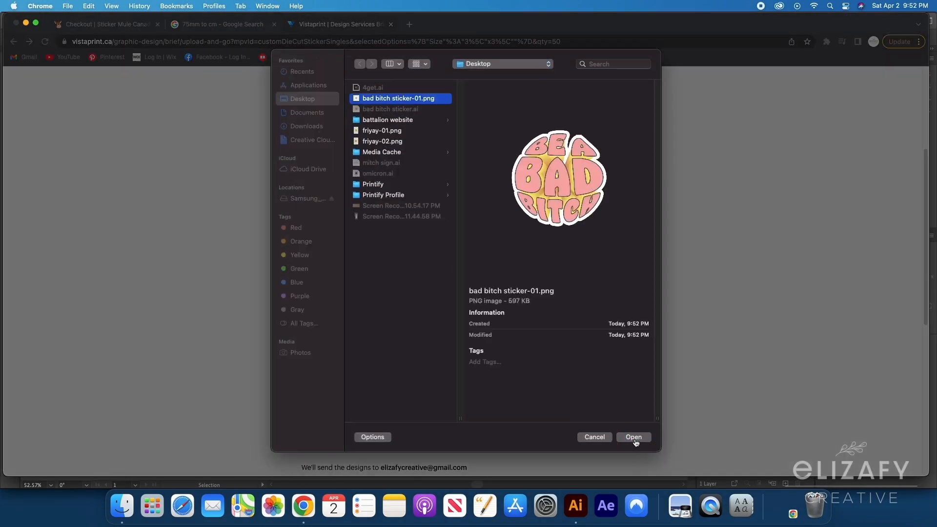
left_click(633, 437)
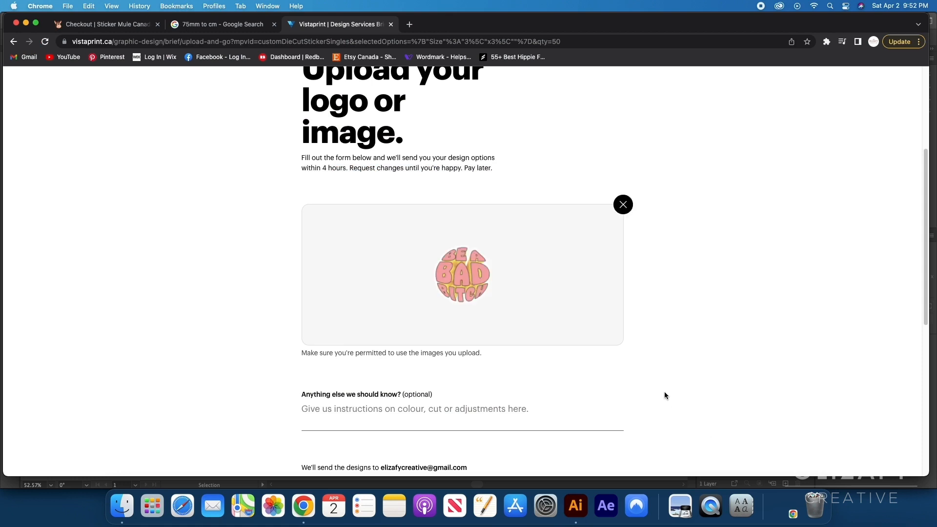
scroll("down", 3)
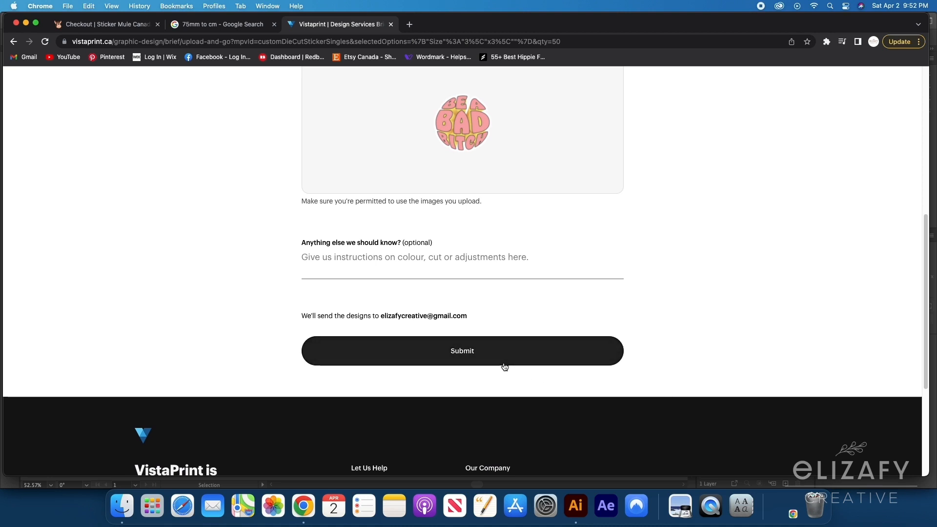
scroll("up", 3)
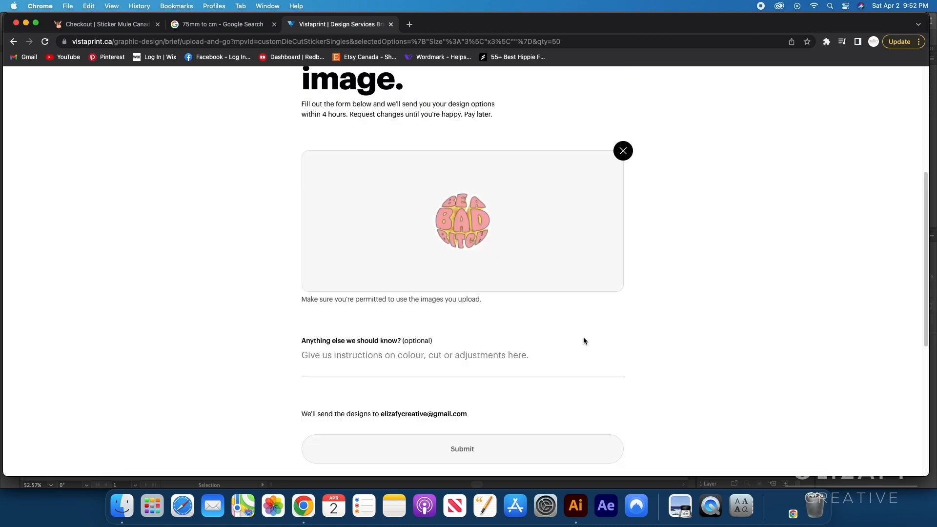
left_click(462, 449)
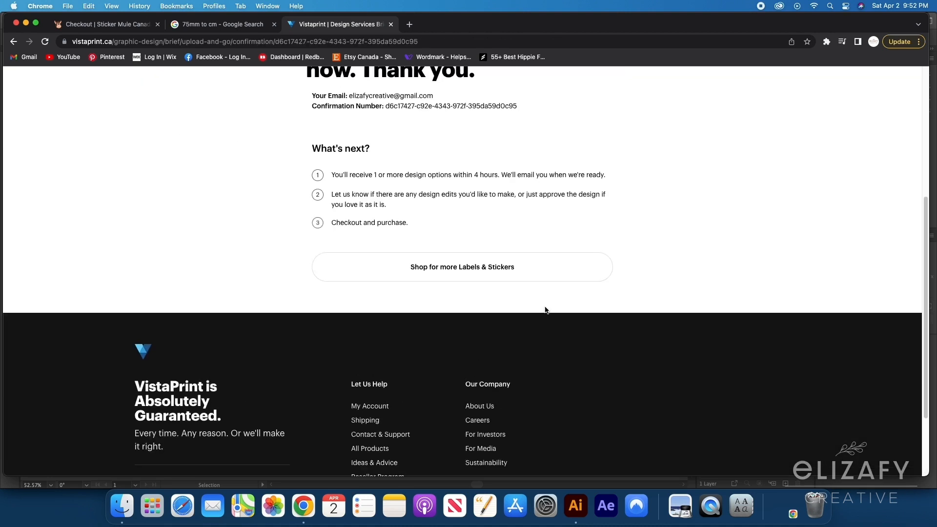
mouse_move(562, 218)
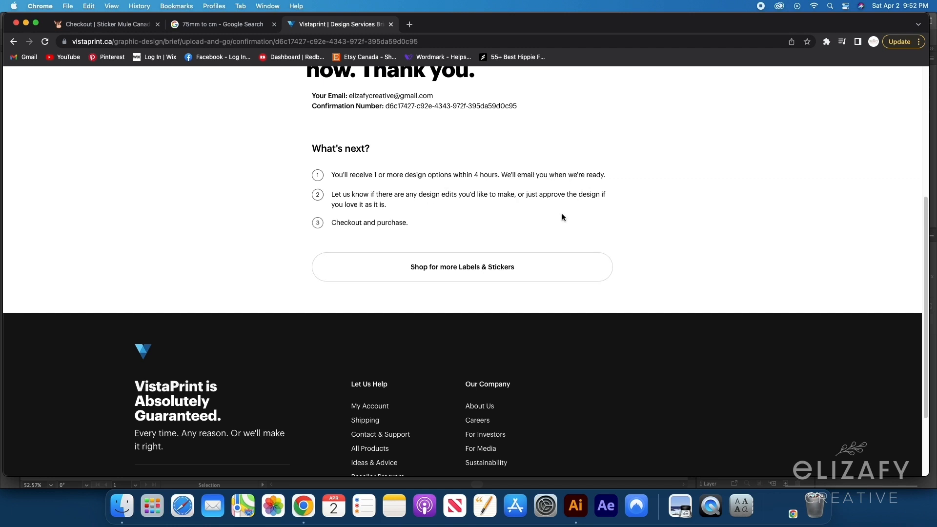
mouse_move(502, 205)
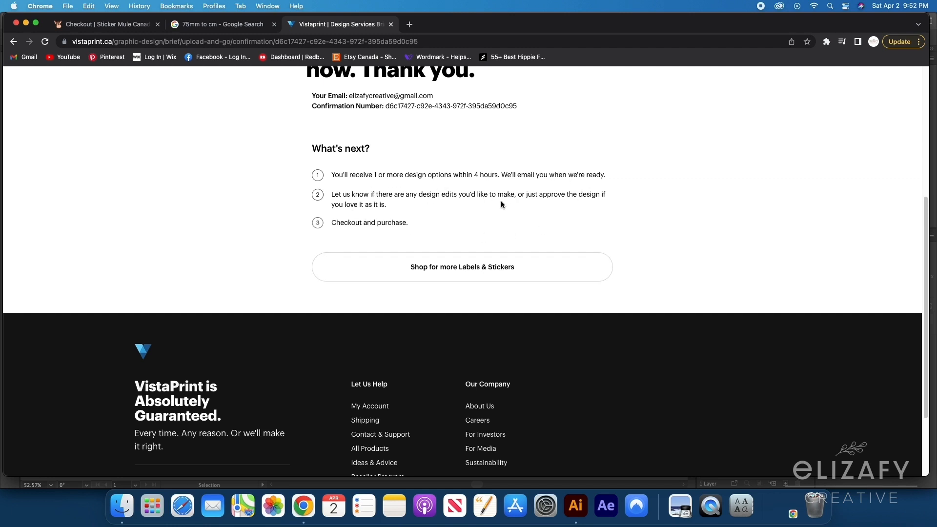
scroll("up", 3)
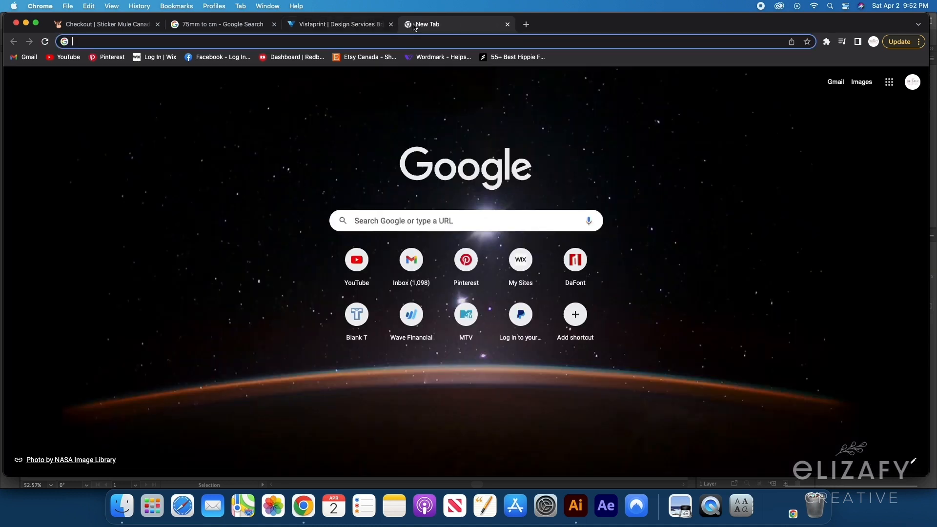
Go to gmail.com and open Vistaprint's 'Your design request has been received!' email.
type("gmail.com")
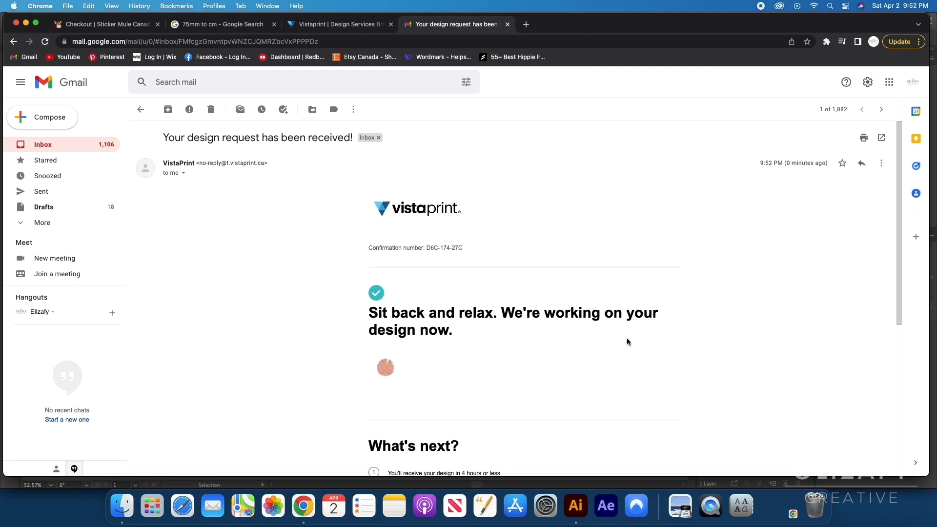
scroll("down", 3)
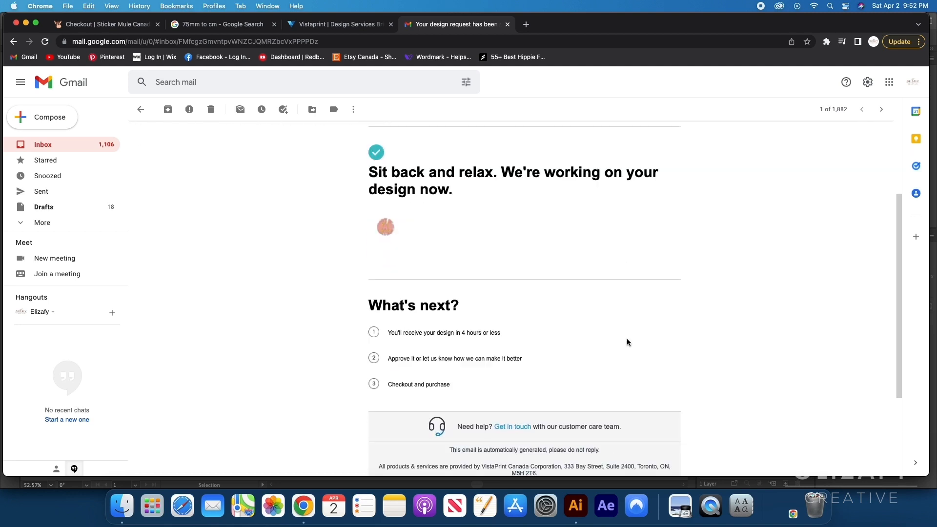
left_click(574, 505)
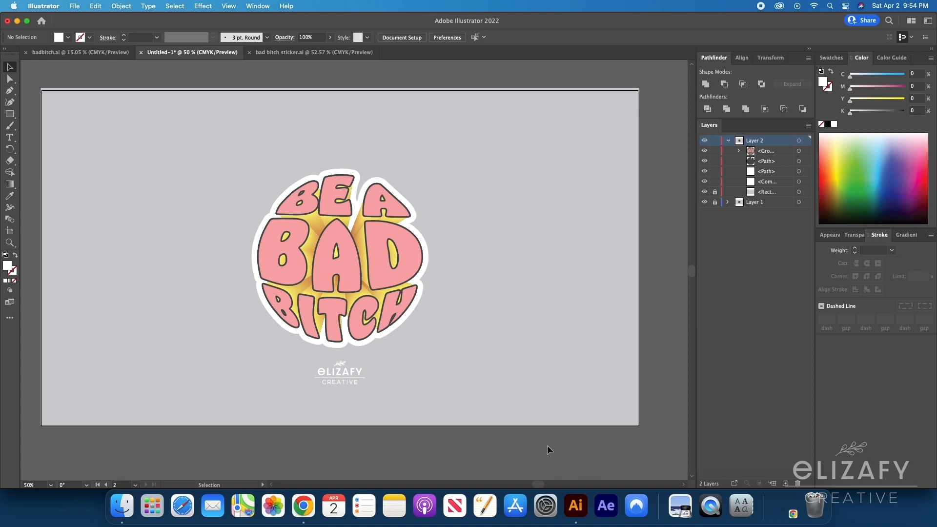
mouse_move(546, 438)
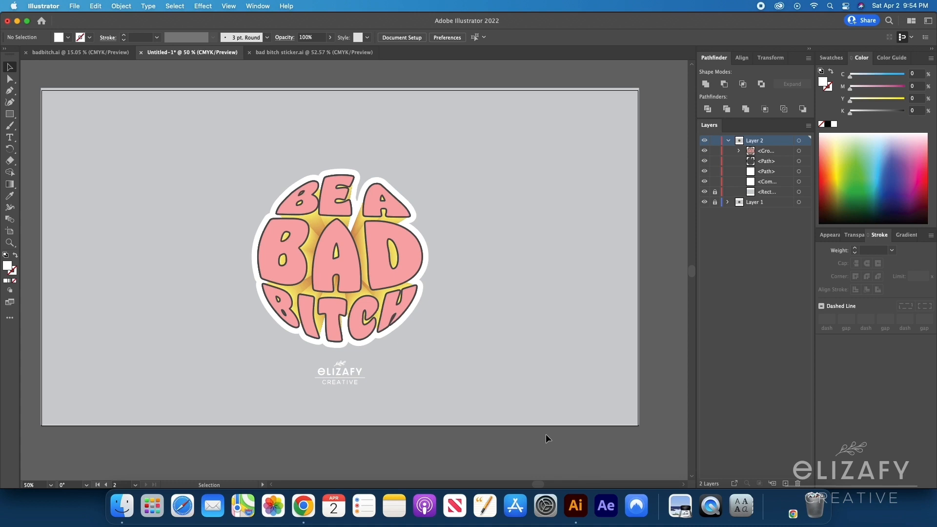
mouse_move(451, 380)
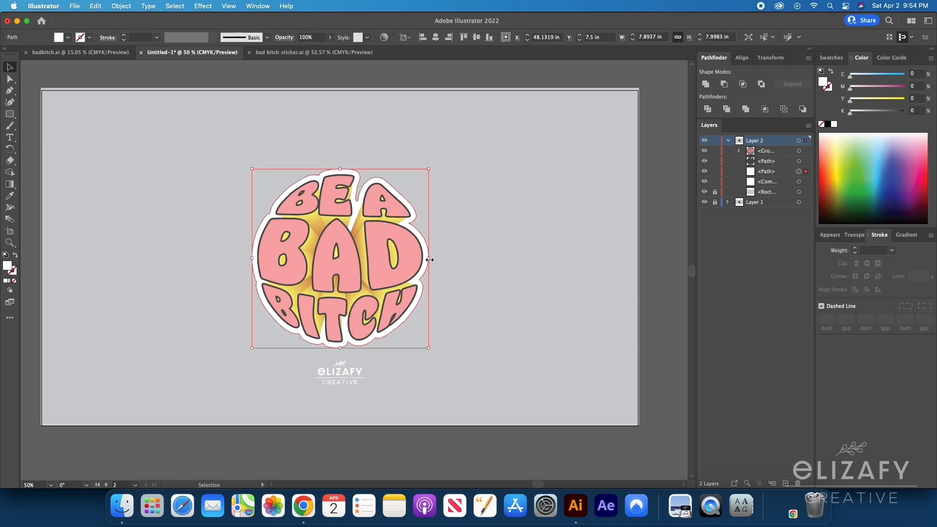
mouse_move(427, 272)
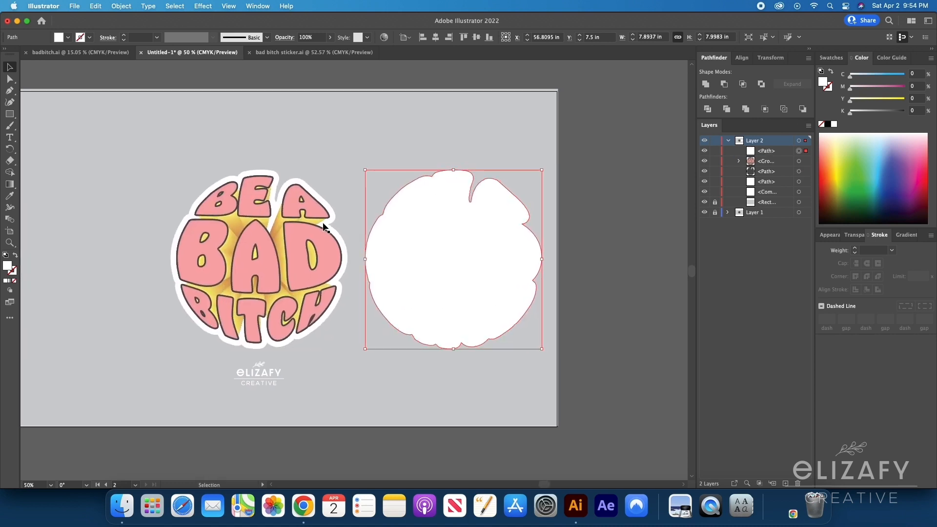
mouse_move(203, 198)
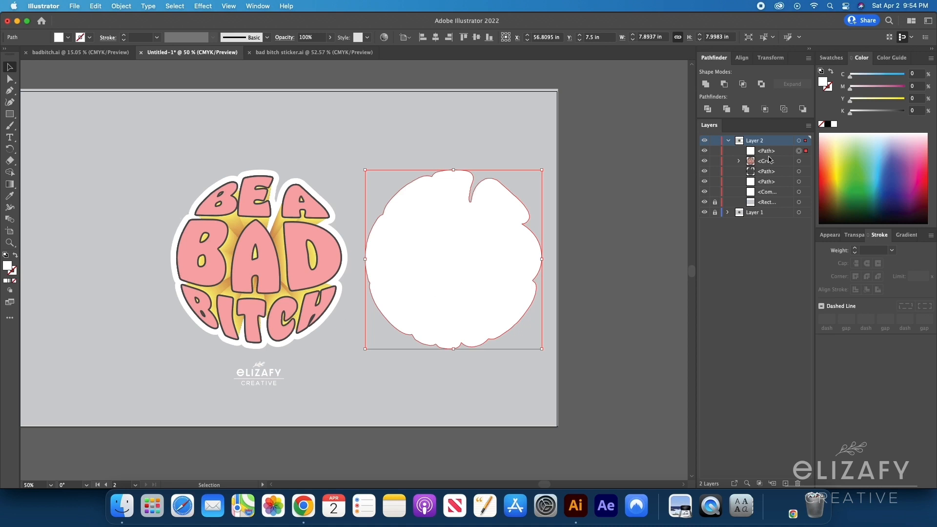
Fill the outline with a magenta spot-colour swatch (CMYK 0/100/0/0) named CutContour.
left_click(831, 57)
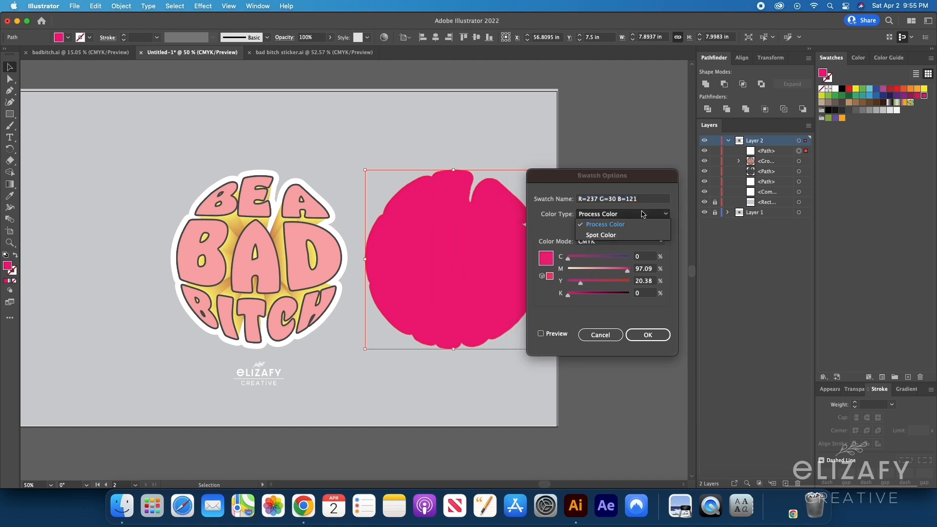
left_click(600, 235)
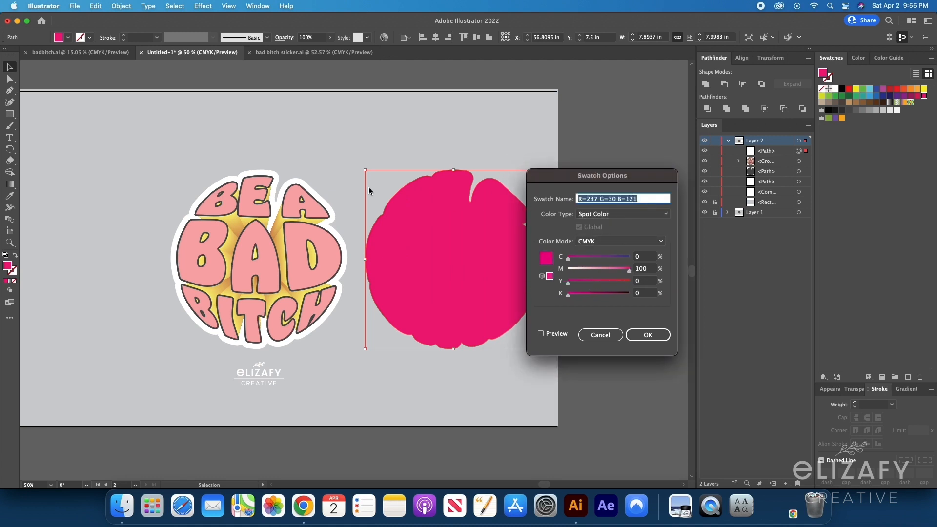
type("Cut")
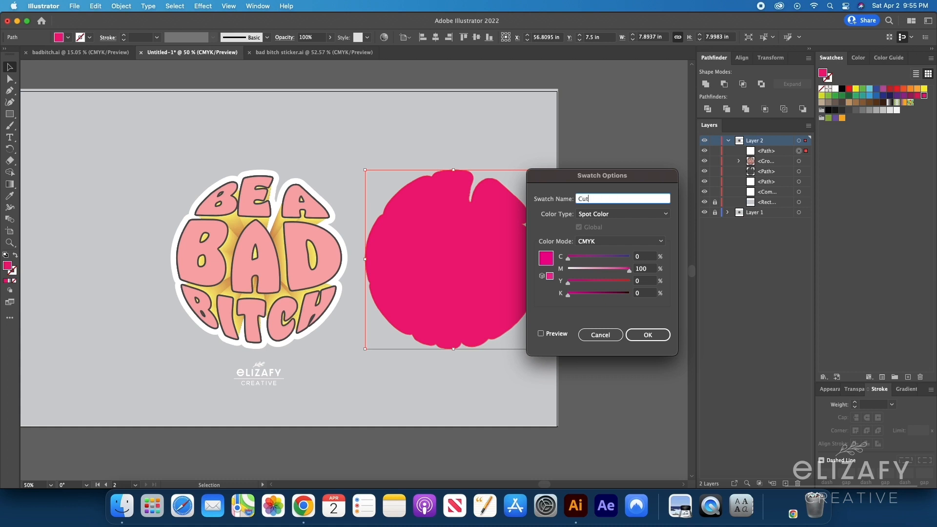
type("Contour")
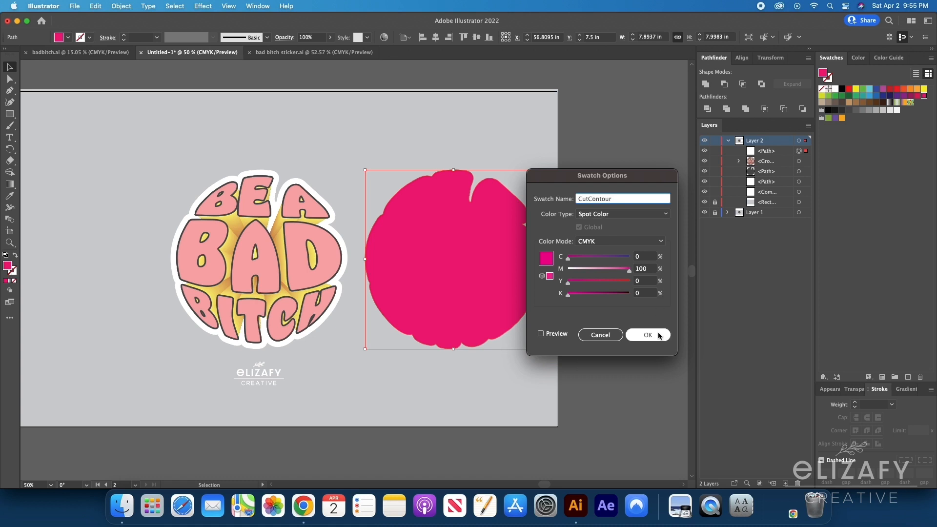
left_click(647, 335)
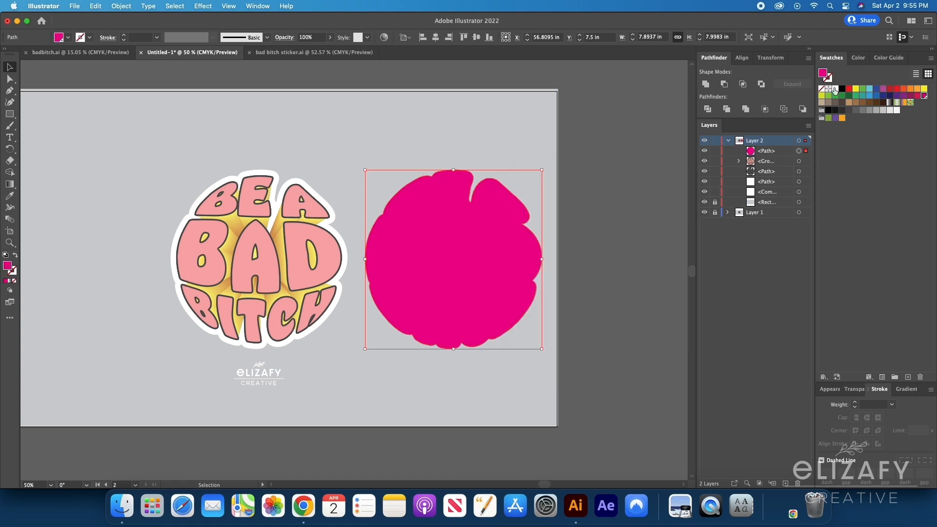
left_click(827, 88)
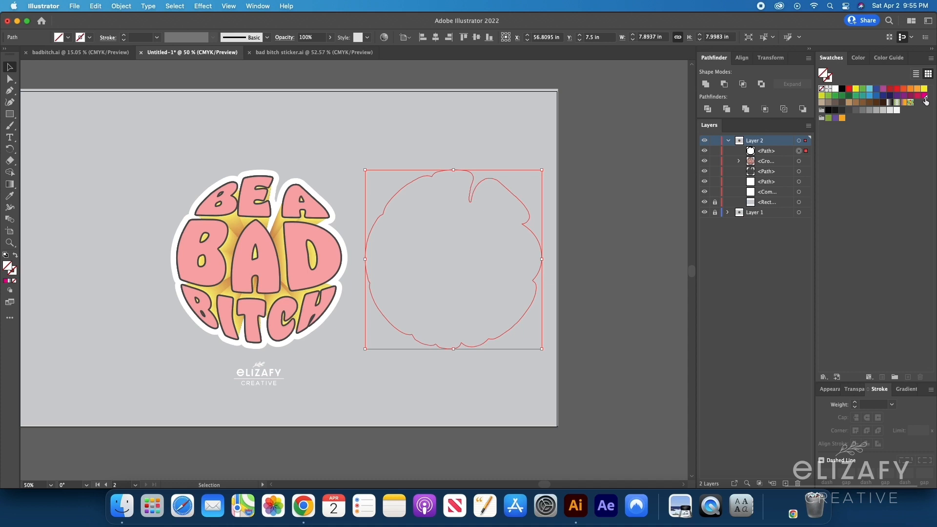
mouse_move(927, 102)
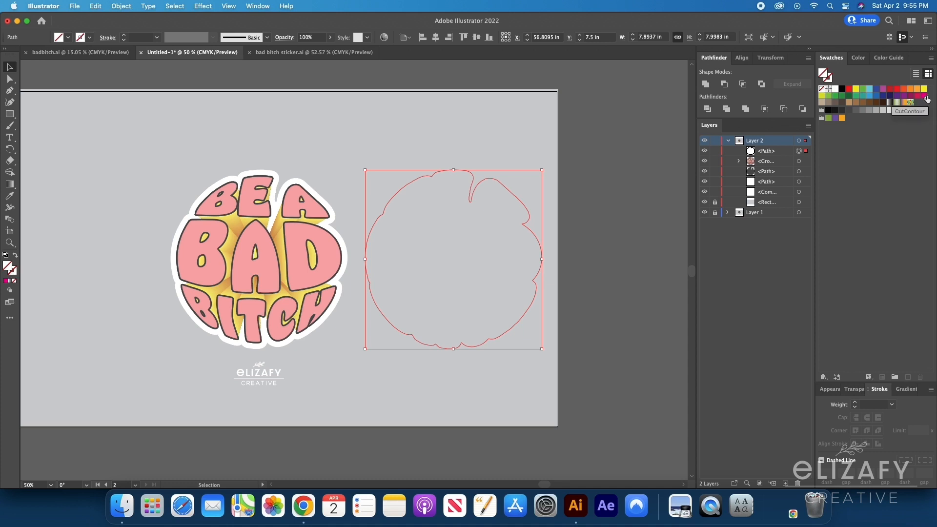
left_click(505, 189)
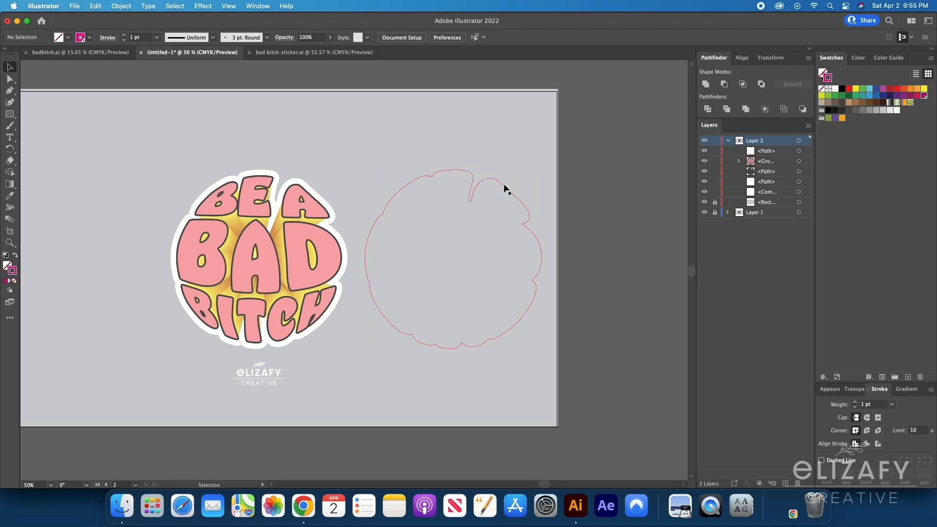
left_click(742, 58)
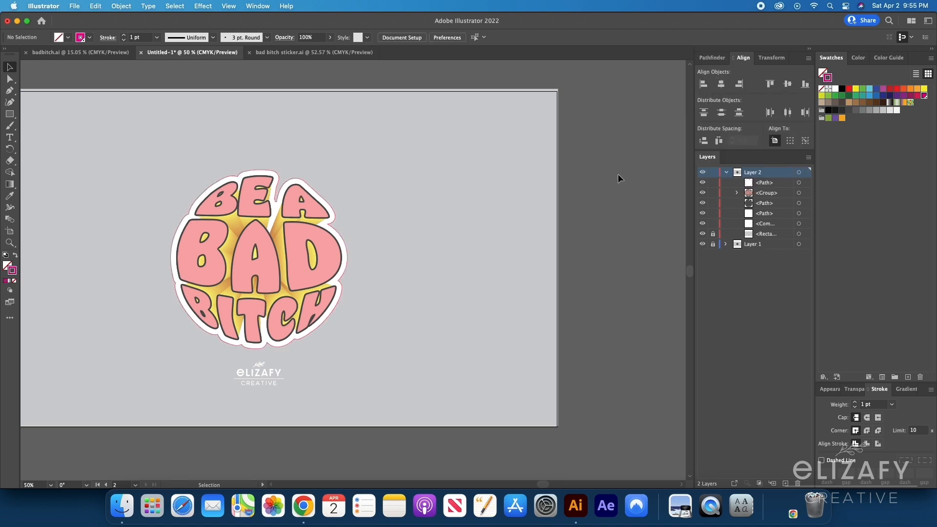
mouse_move(247, 170)
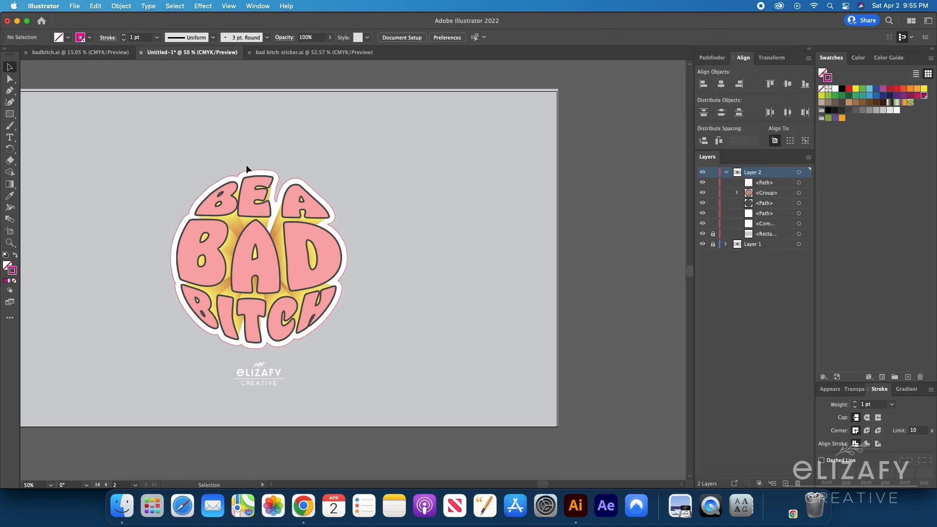
mouse_move(336, 217)
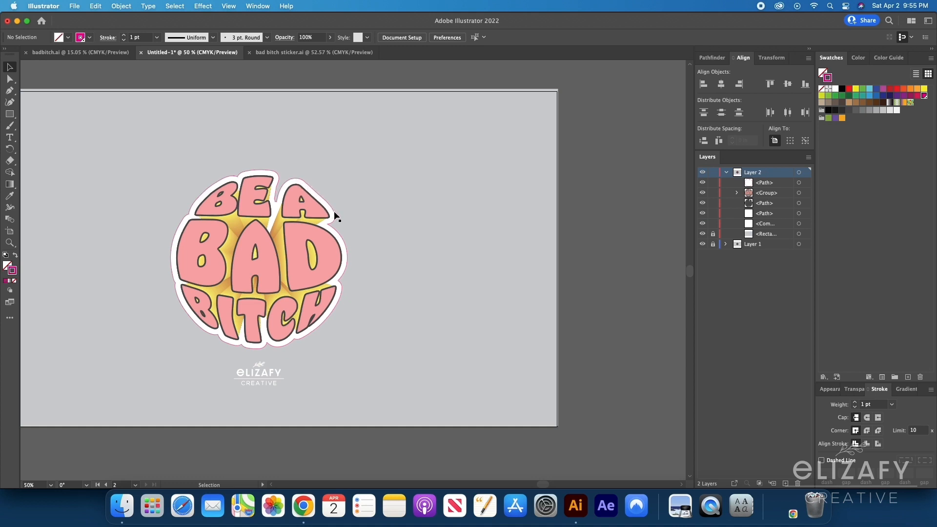
mouse_move(326, 320)
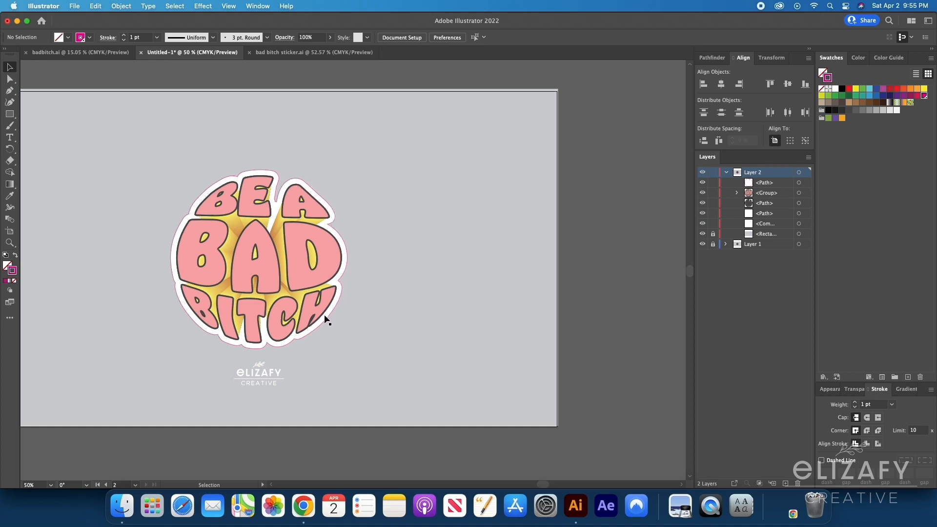
mouse_move(172, 274)
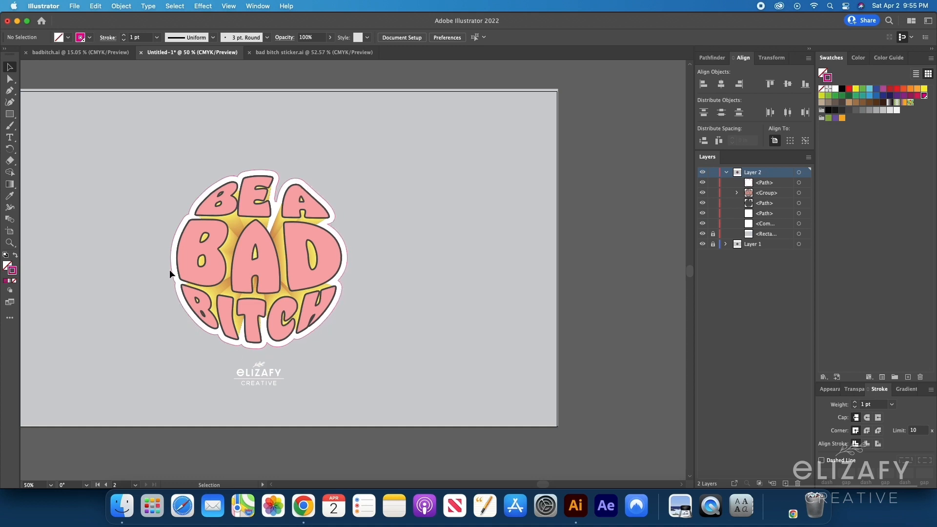
mouse_move(361, 235)
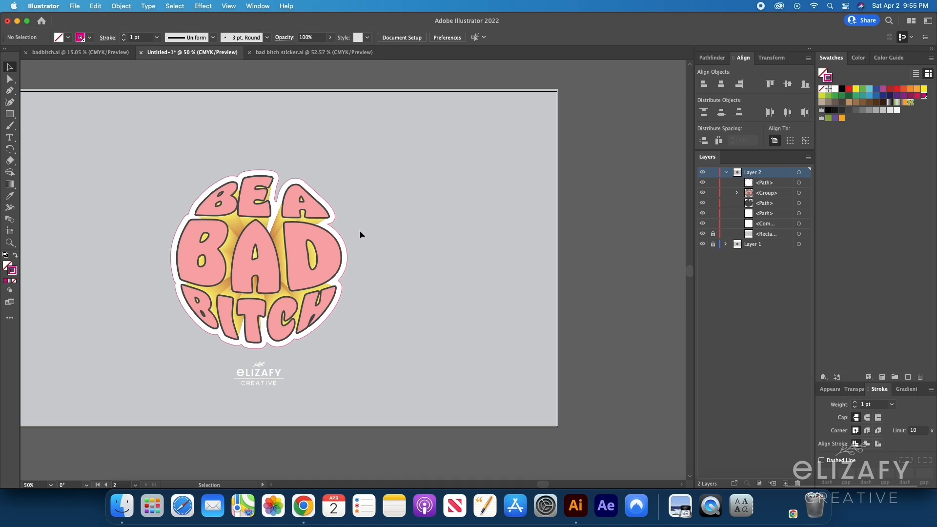
mouse_move(377, 296)
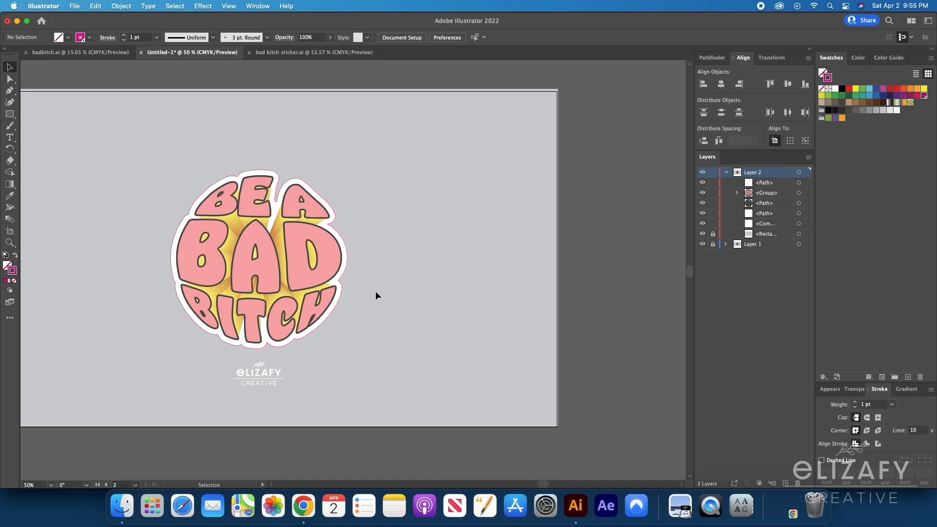
mouse_move(357, 315)
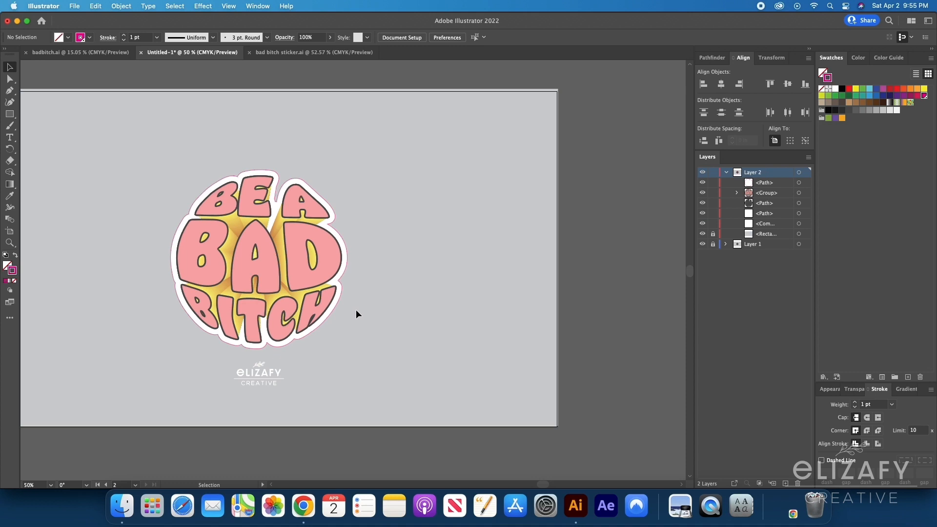
mouse_move(361, 313)
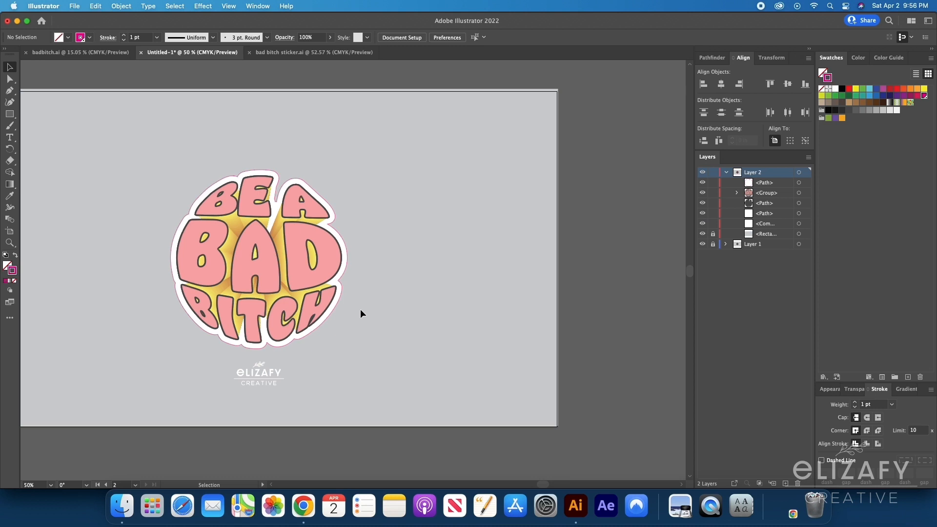
Select the outer white border path with the Direct Selection tool and clear its fill and stroke.
left_click(10, 76)
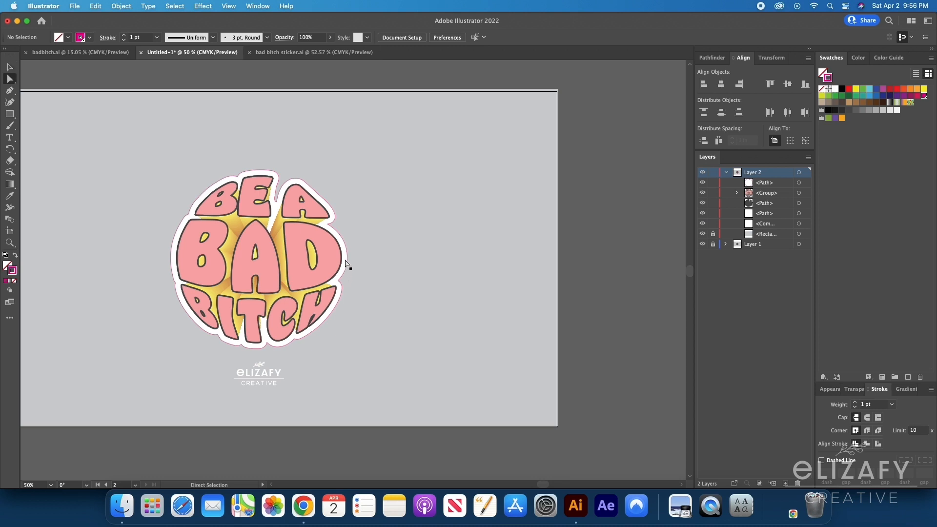
left_click(257, 269)
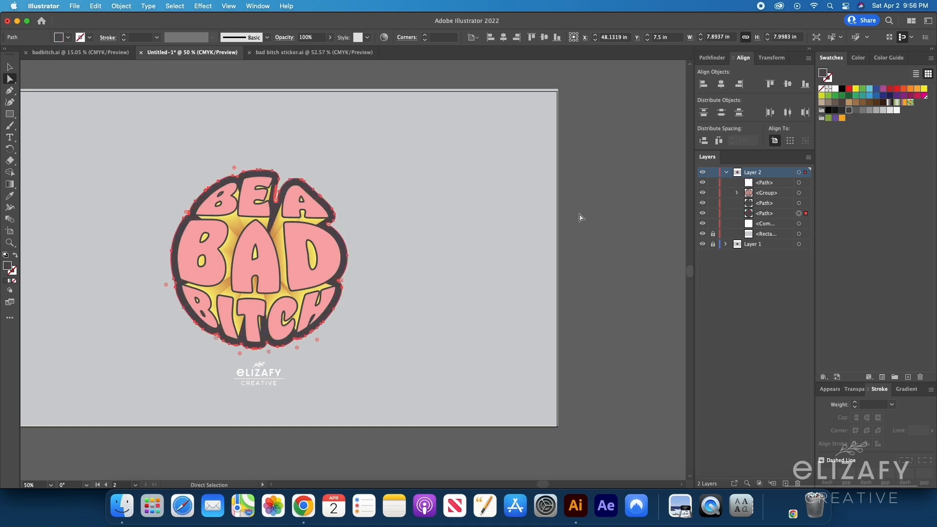
left_click(358, 159)
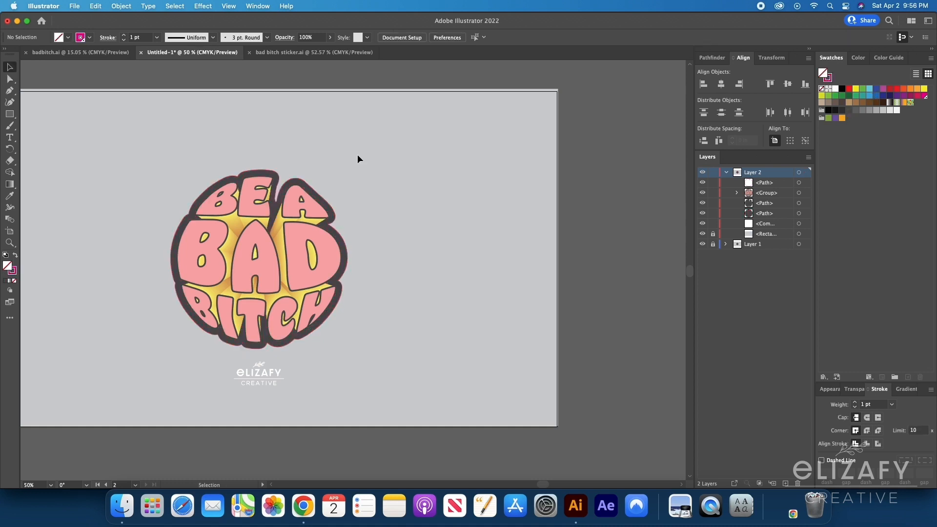
mouse_move(375, 274)
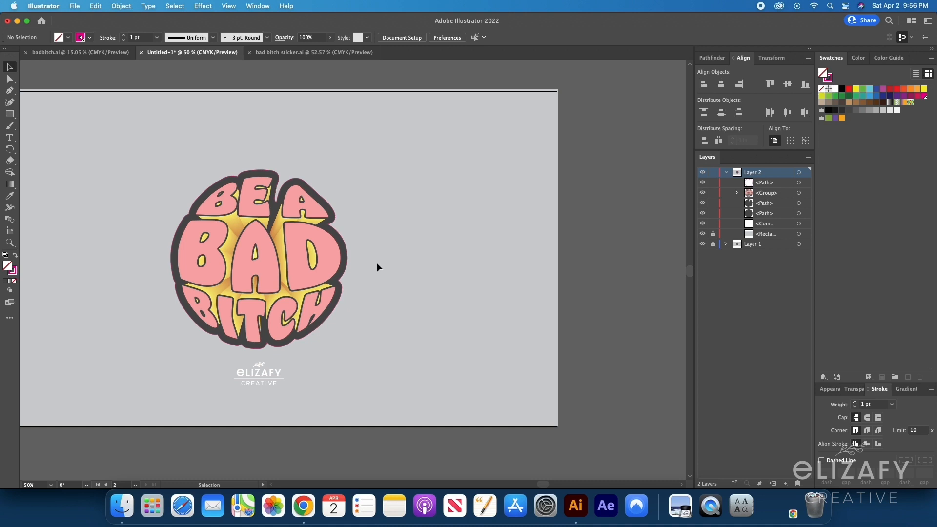
mouse_move(380, 251)
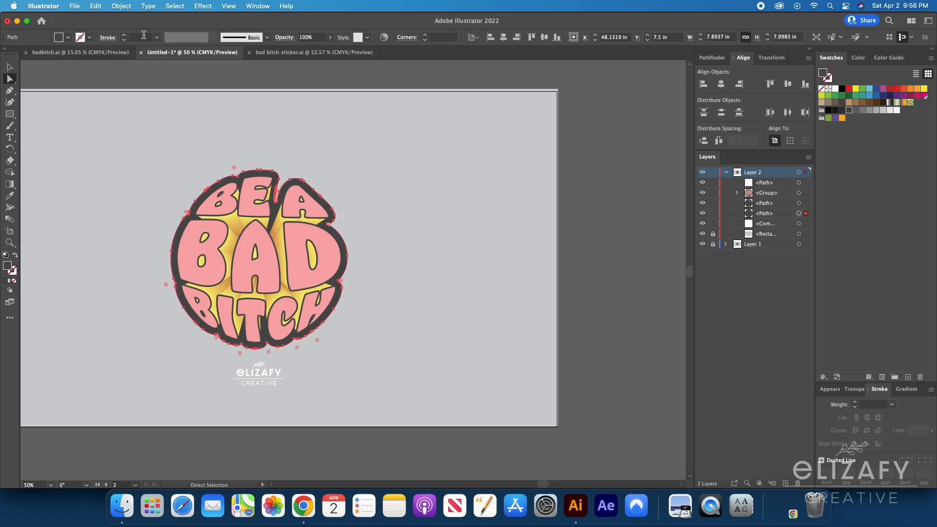
Create an Offset Path of 0.125 in with Miter joins around the sticker's outer edge.
left_click(120, 5)
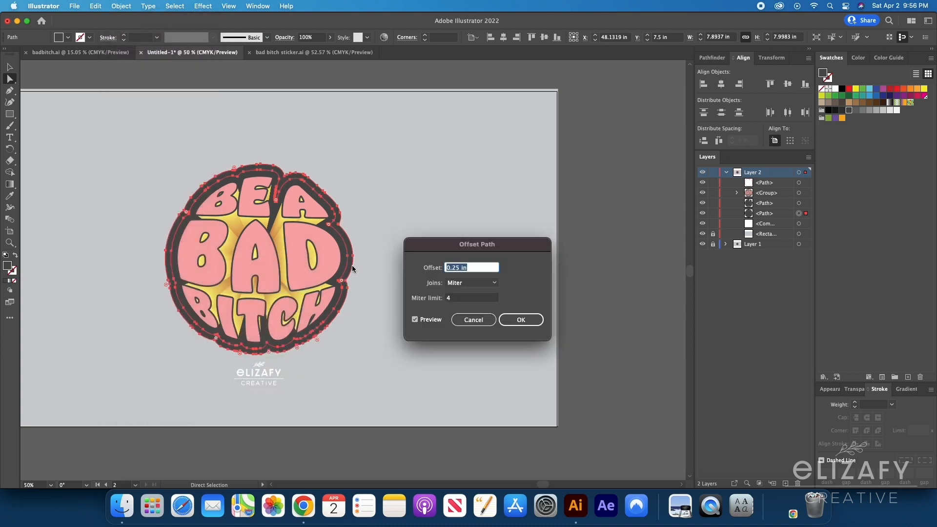
type("0.125 in")
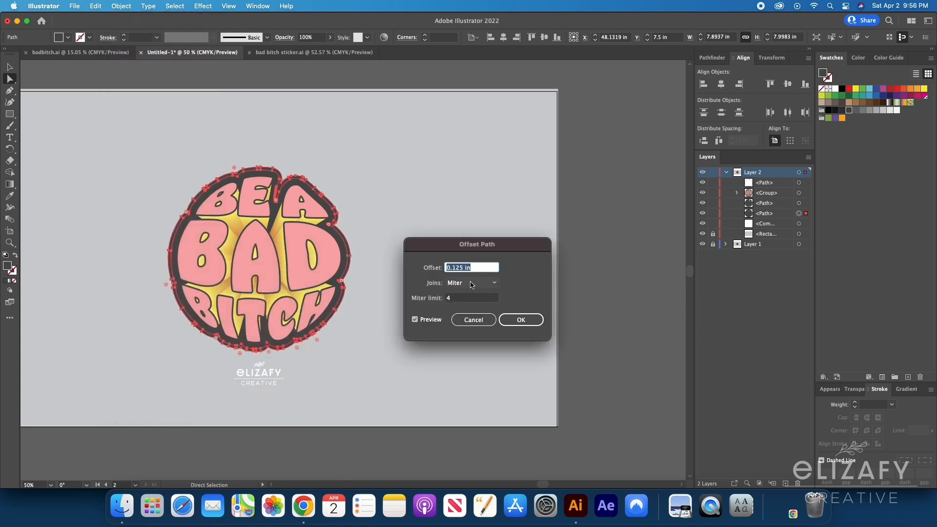
mouse_move(545, 350)
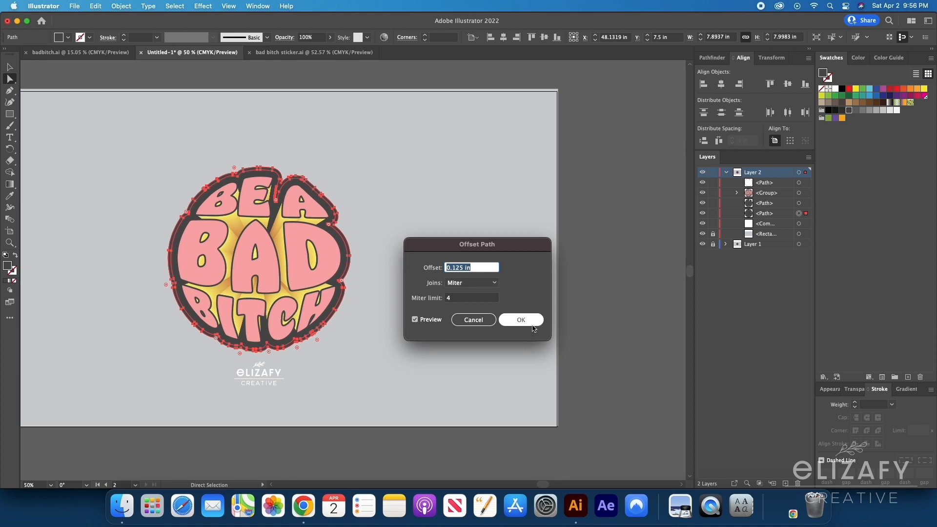
left_click(519, 320)
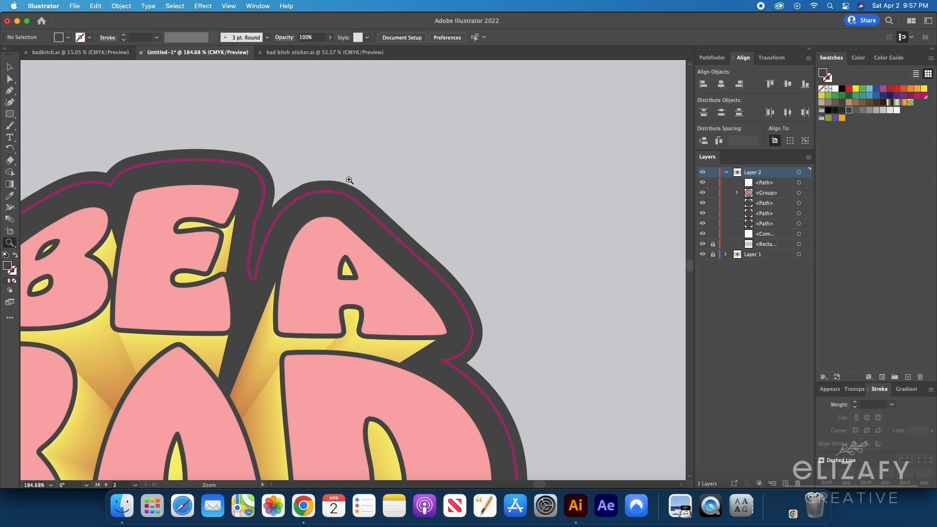
mouse_move(443, 290)
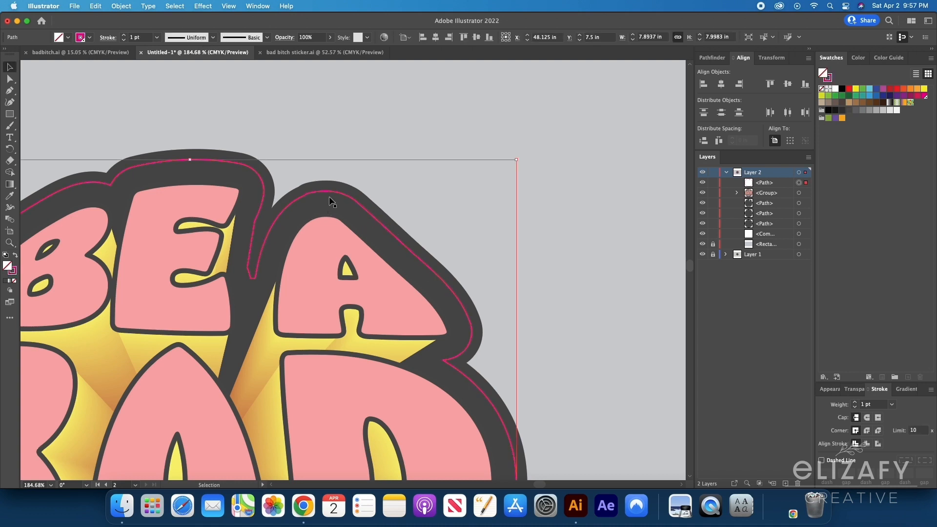
mouse_move(267, 281)
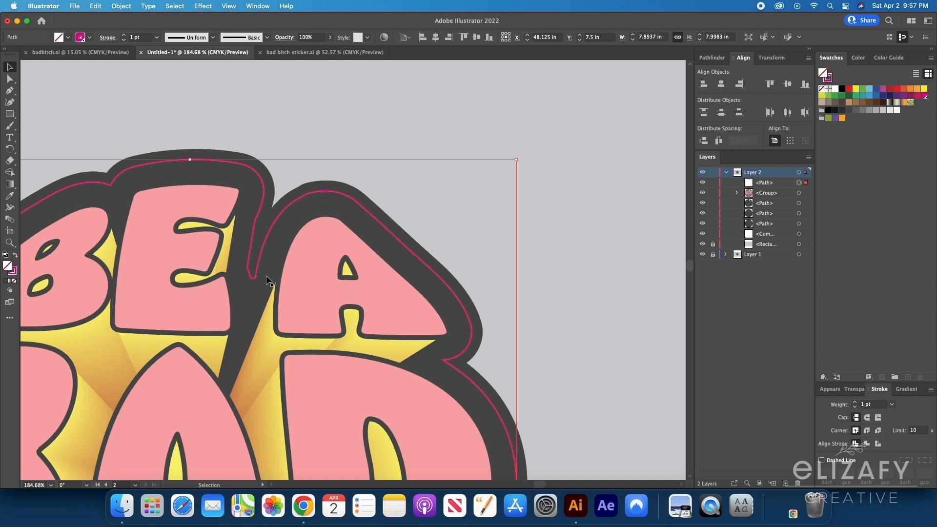
mouse_move(339, 186)
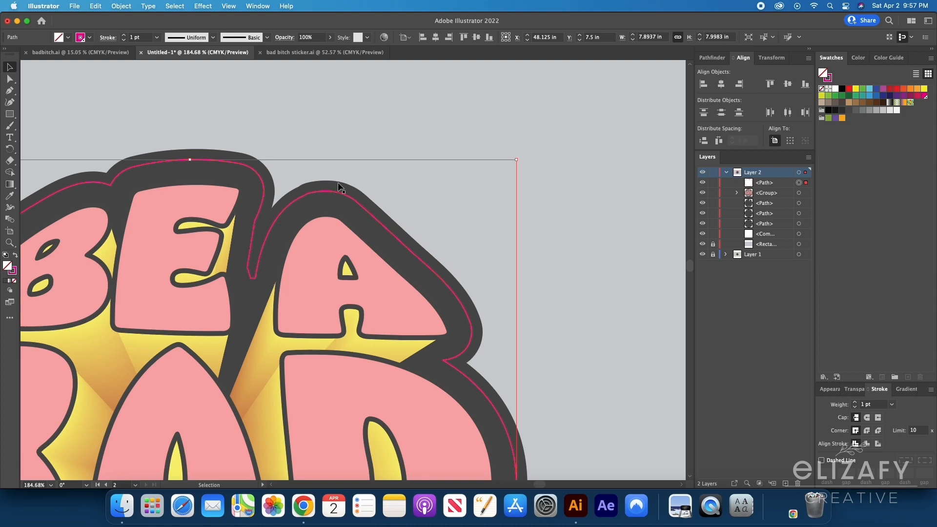
mouse_move(359, 204)
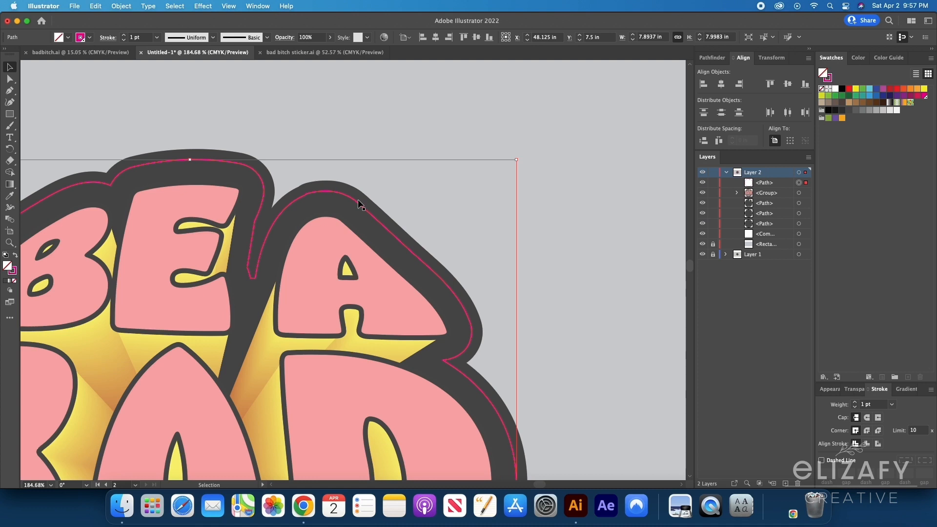
mouse_move(387, 227)
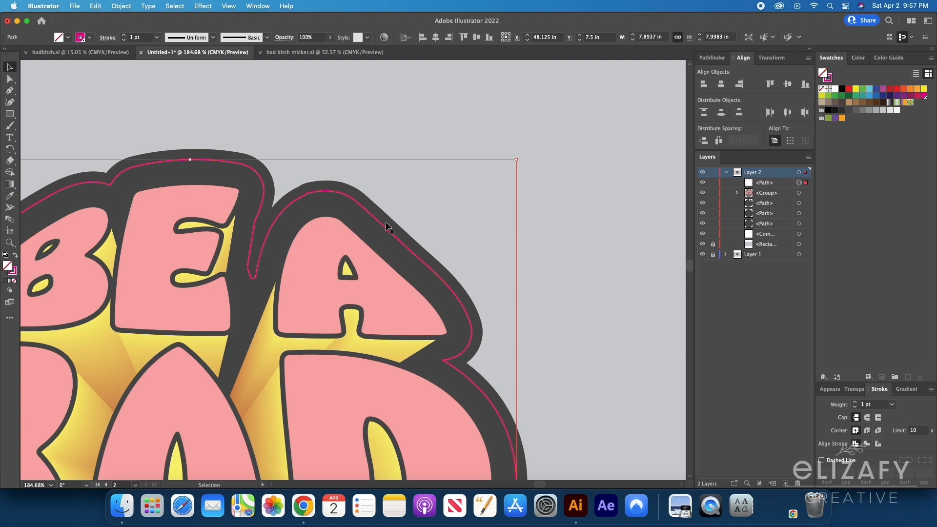
mouse_move(380, 244)
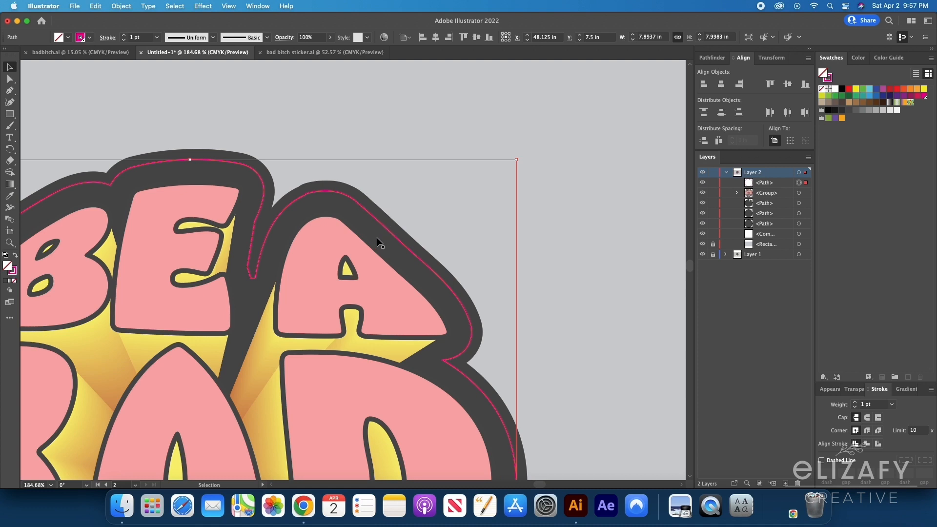
mouse_move(406, 256)
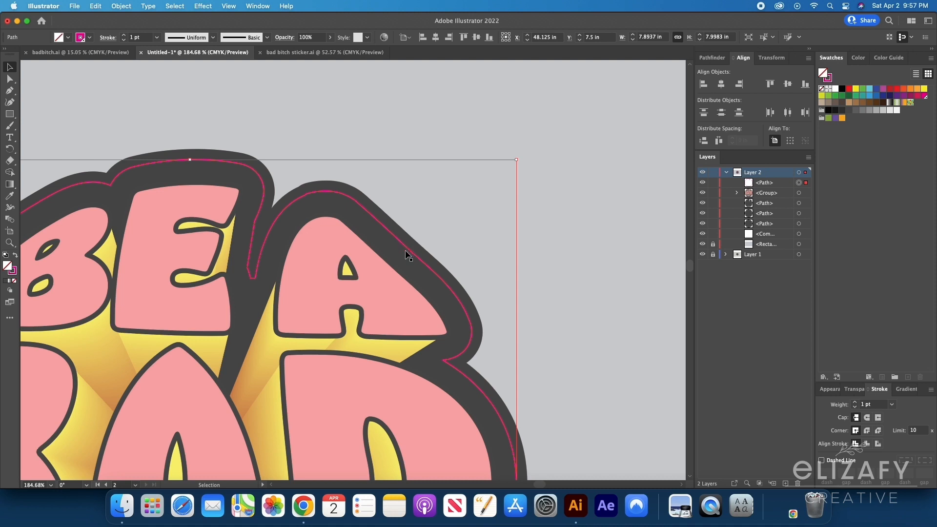
mouse_move(382, 233)
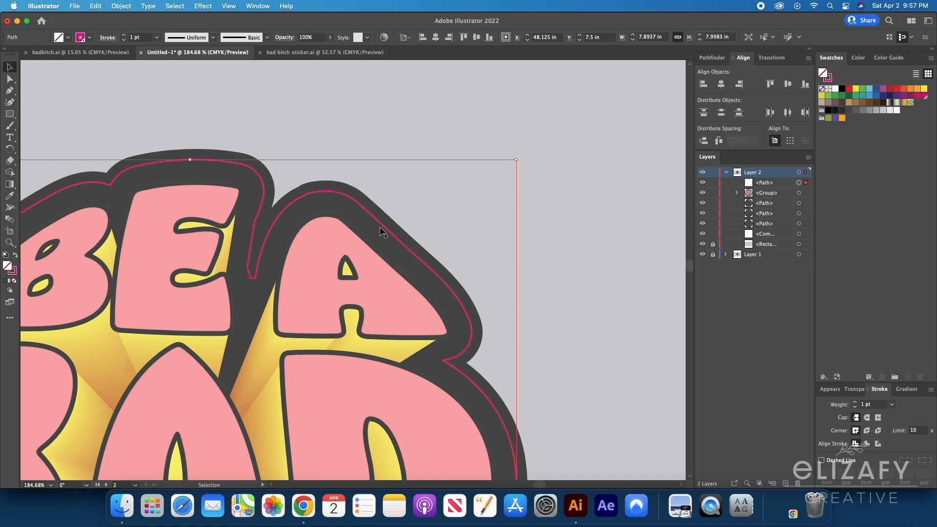
mouse_move(527, 270)
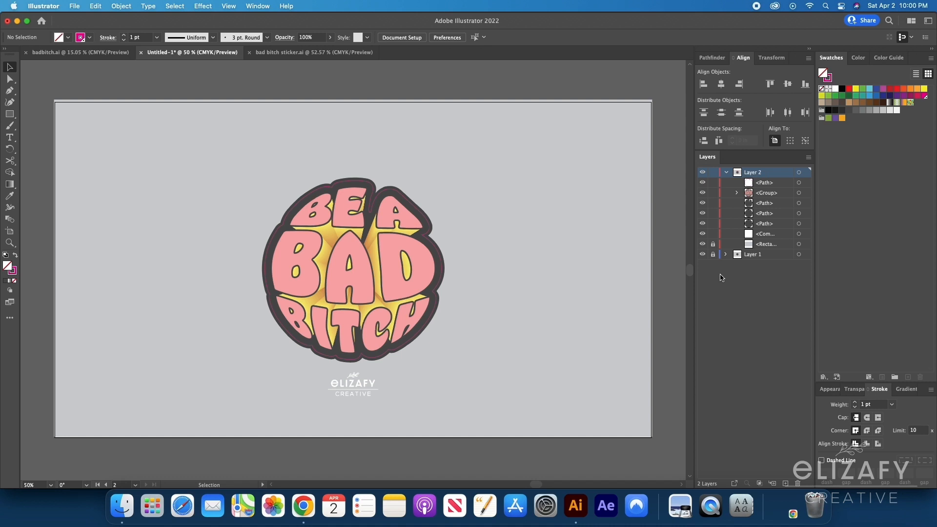
mouse_move(553, 468)
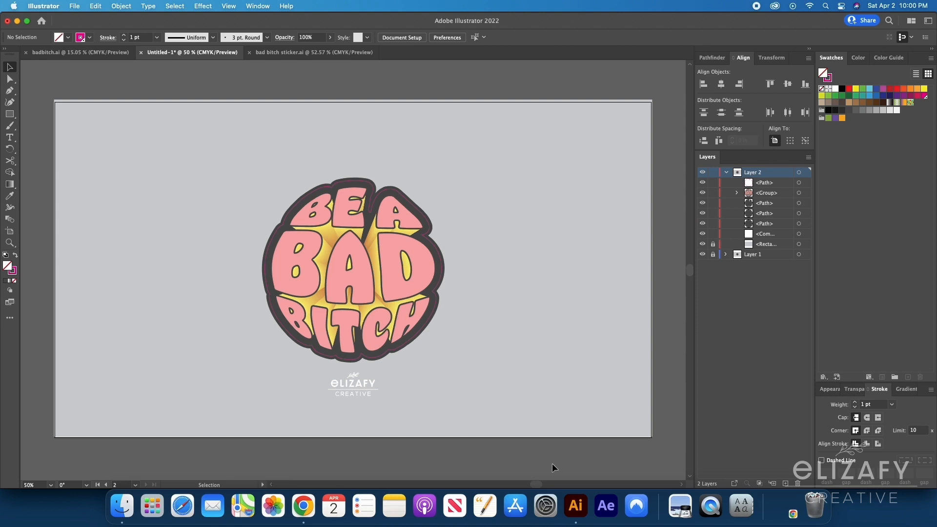